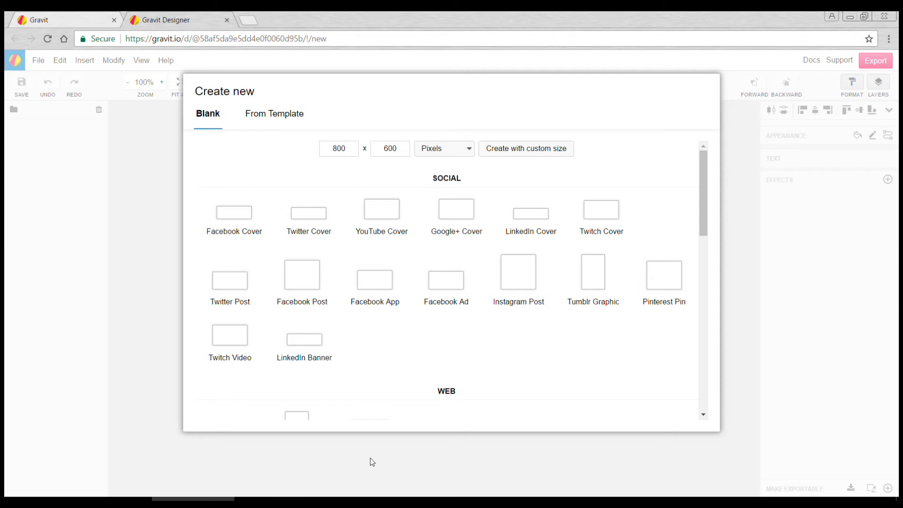
pyautogui.moveTo(364, 457)
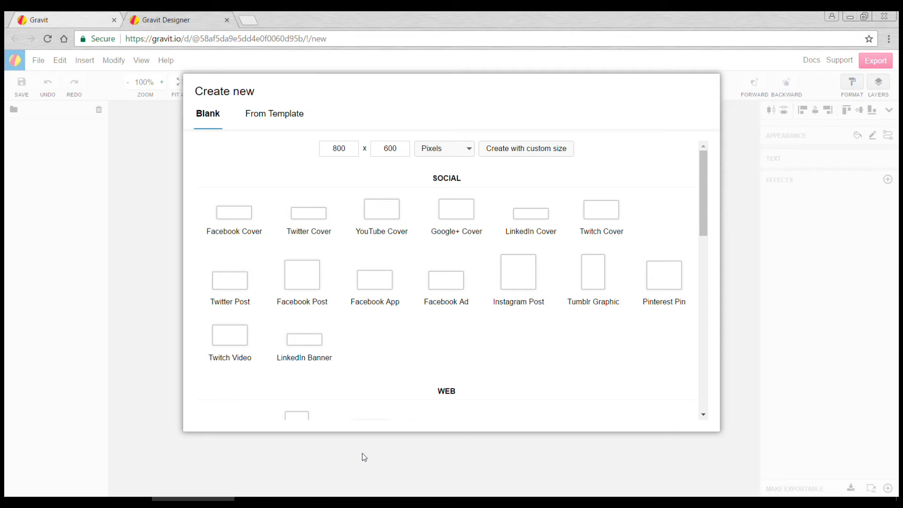
pyautogui.moveTo(372, 448)
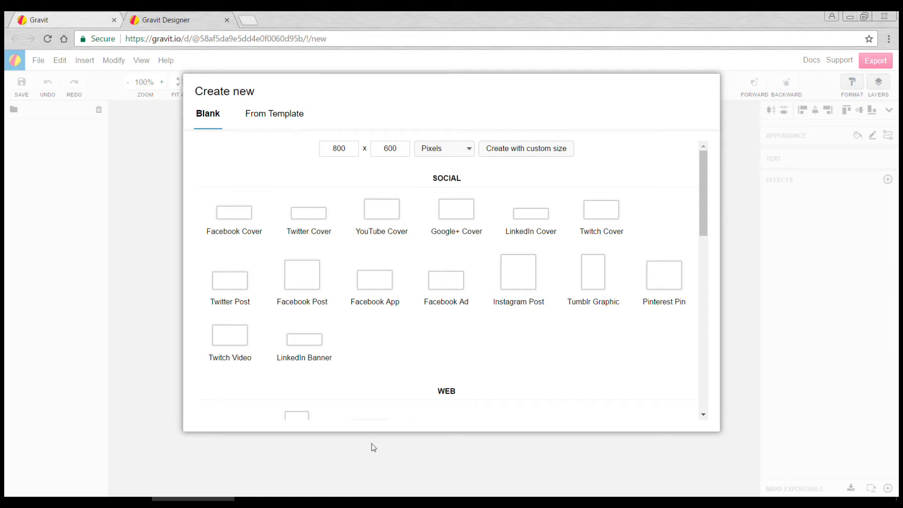
pyautogui.moveTo(149, 160)
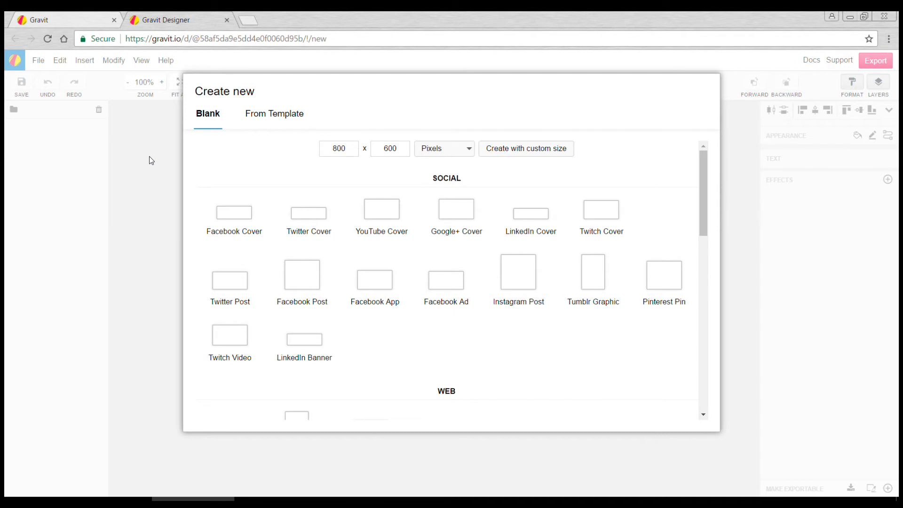
pyautogui.moveTo(208, 287)
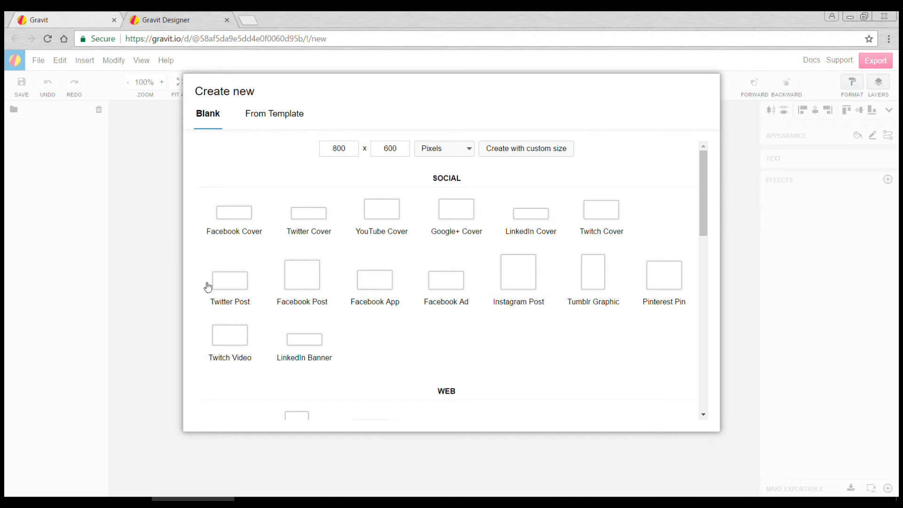
# Create a blank custom-size document measuring 297 by 210 millimetres.
pyautogui.scroll(-3)
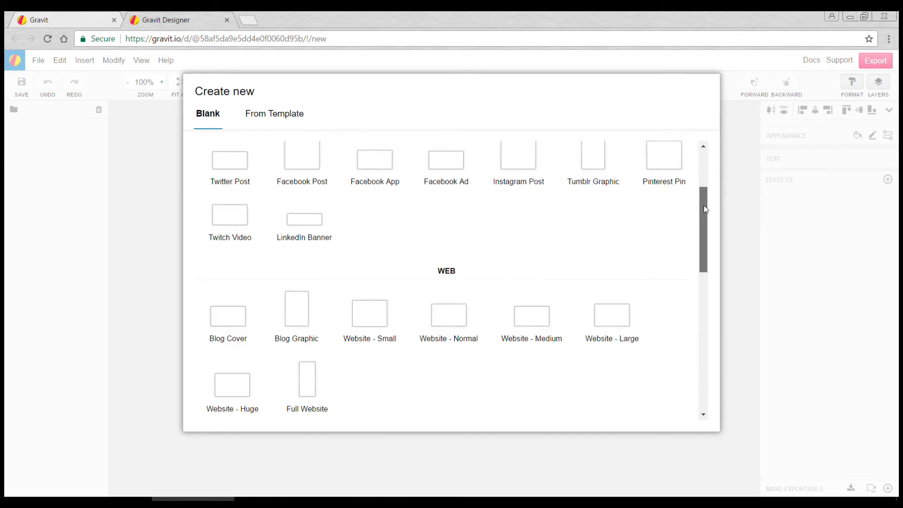
pyautogui.scroll(-3)
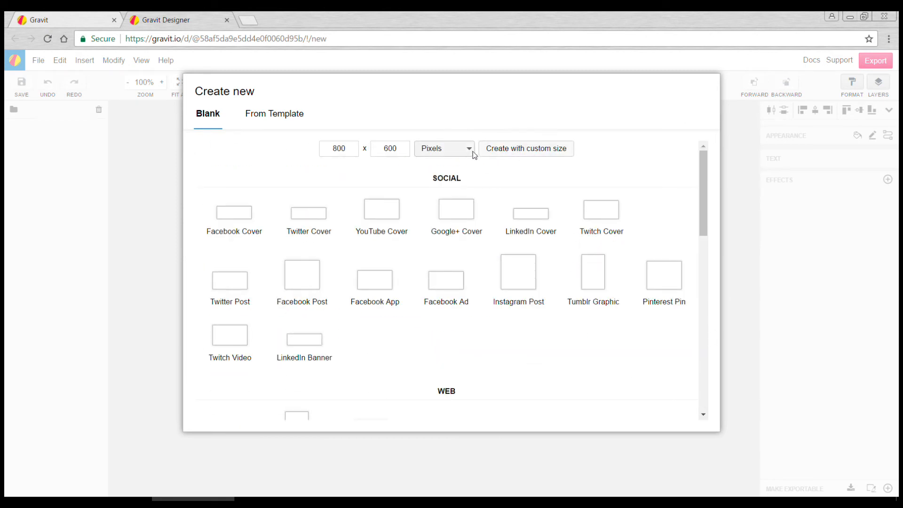
pyautogui.click(443, 149)
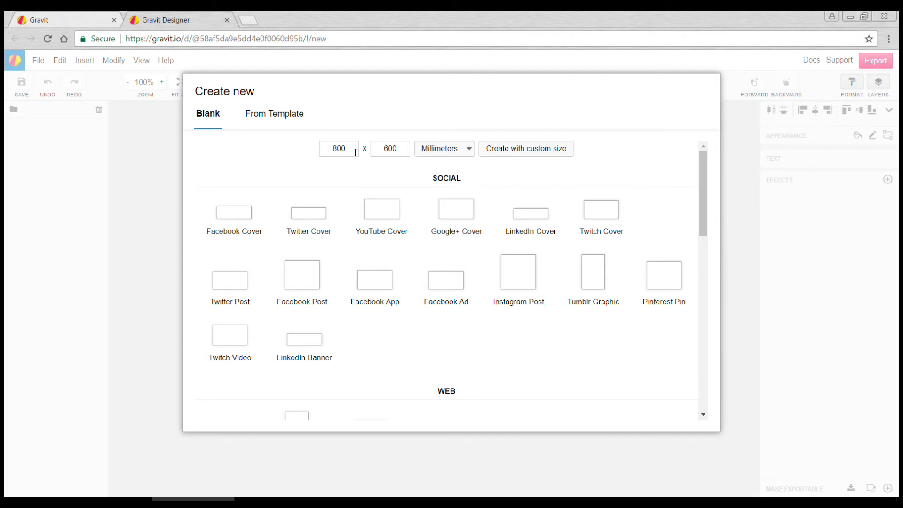
pyautogui.tripleClick(339, 148)
pyautogui.write('297')
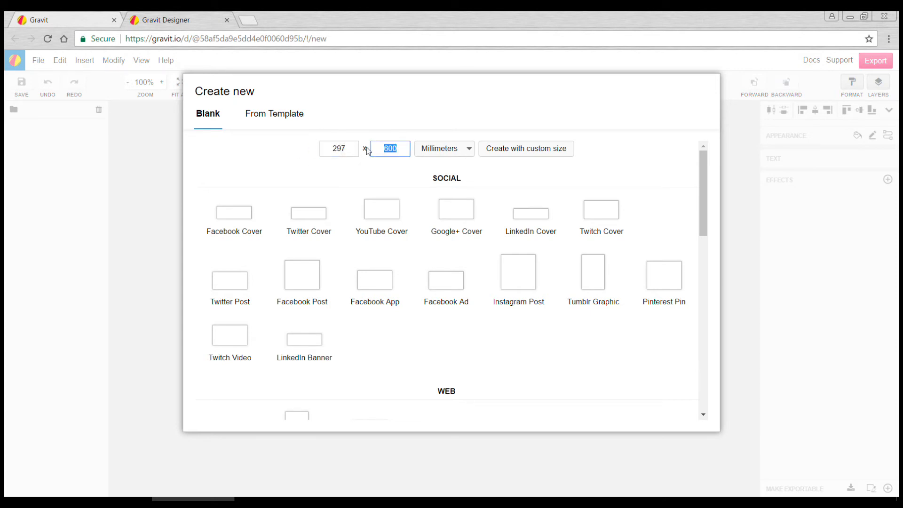
pyautogui.write('210')
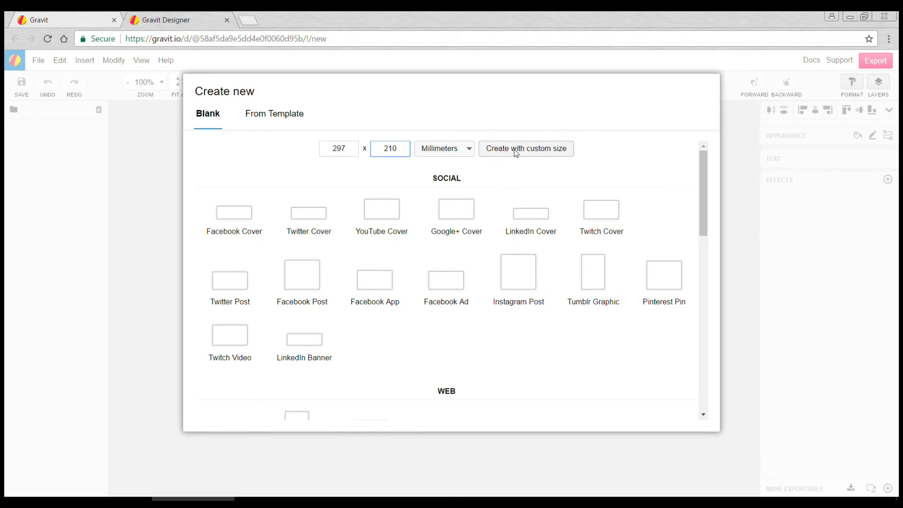
pyautogui.click(525, 149)
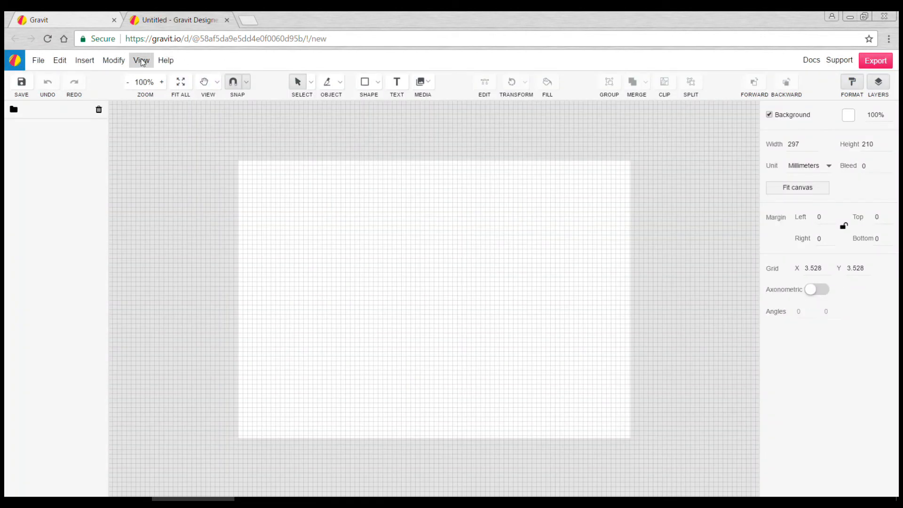
# Show the canvas grid with Grid X and Y both set to 10, checking snapping options.
pyautogui.click(141, 59)
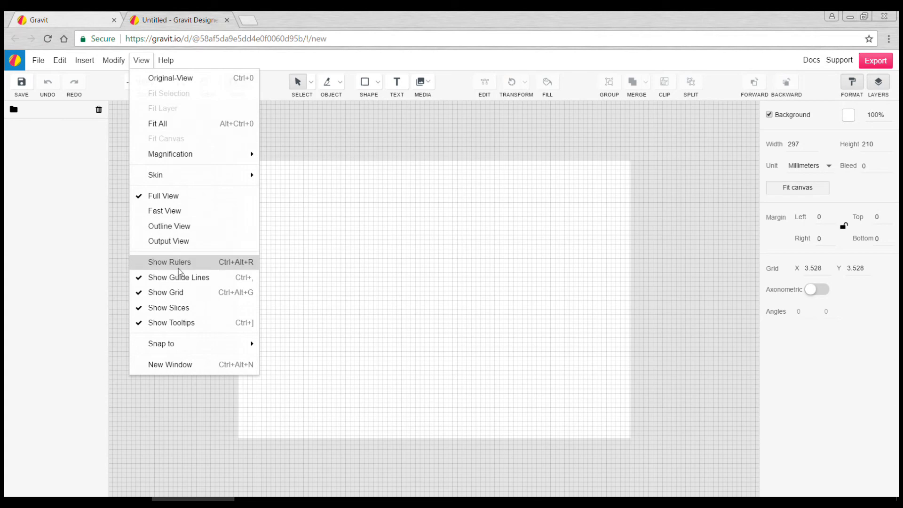
pyautogui.click(165, 292)
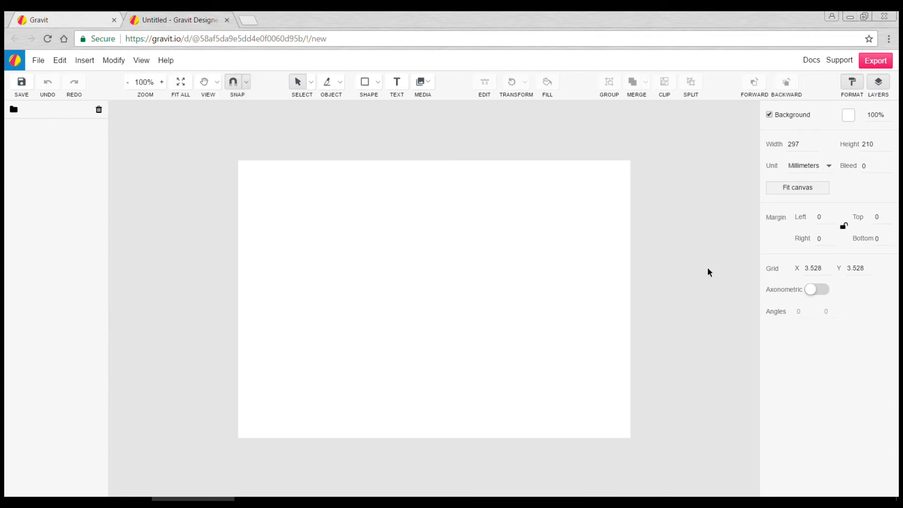
pyautogui.moveTo(141, 59)
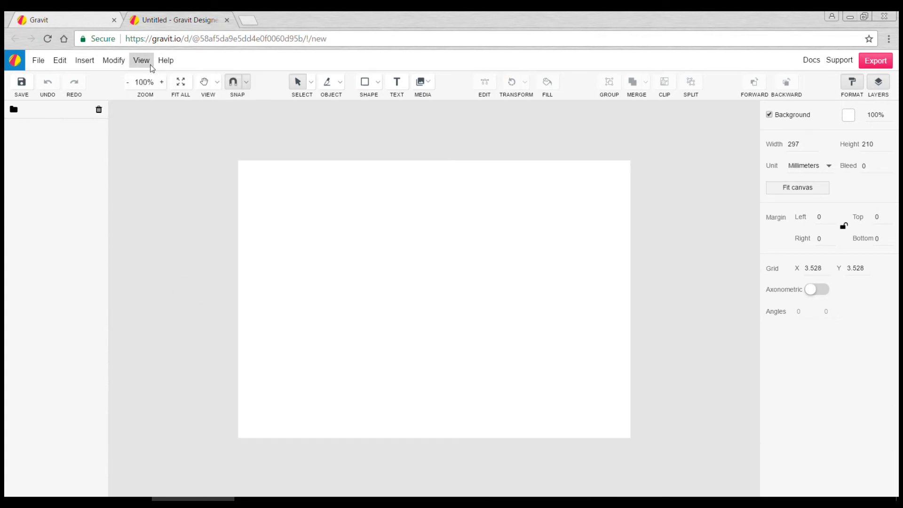
pyautogui.click(141, 60)
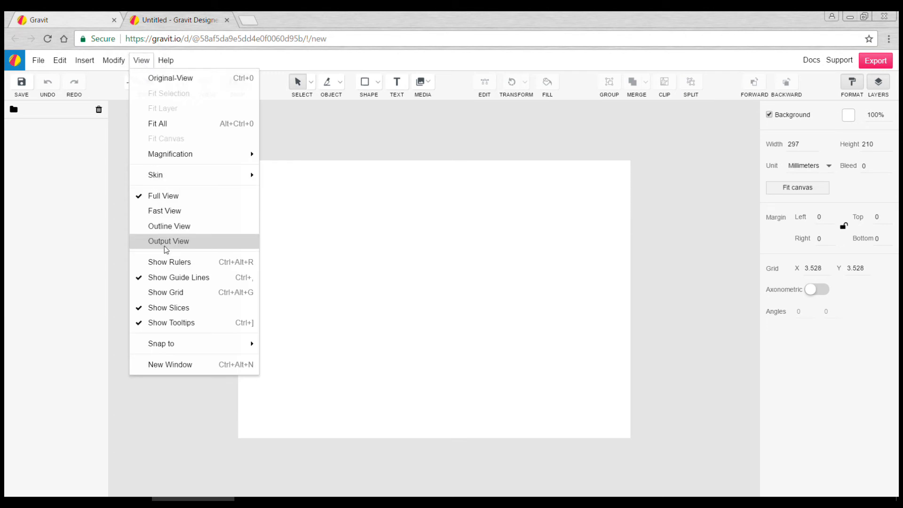
pyautogui.click(166, 292)
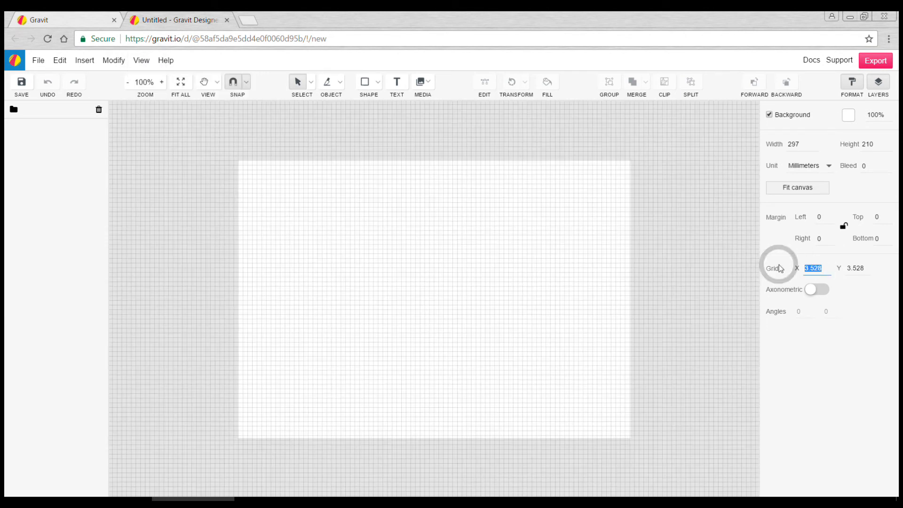
pyautogui.write('10')
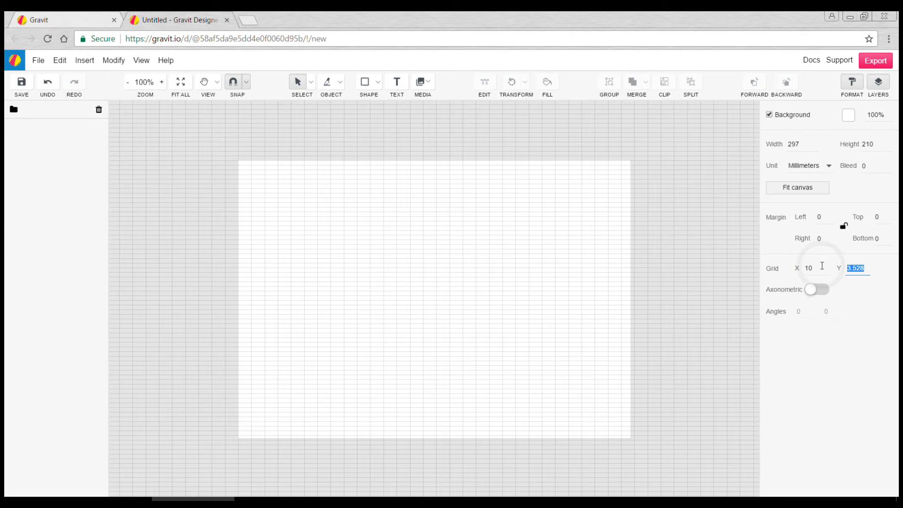
pyautogui.write('10')
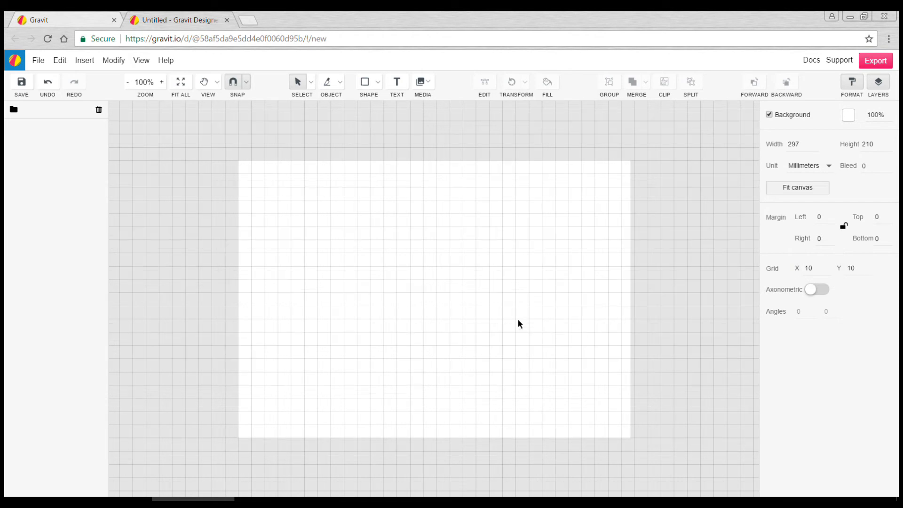
pyautogui.click(246, 81)
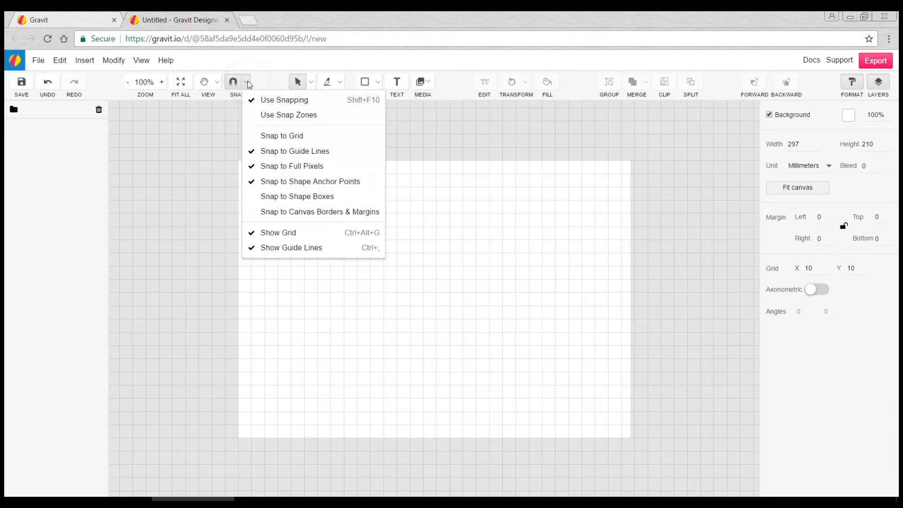
pyautogui.moveTo(271, 88)
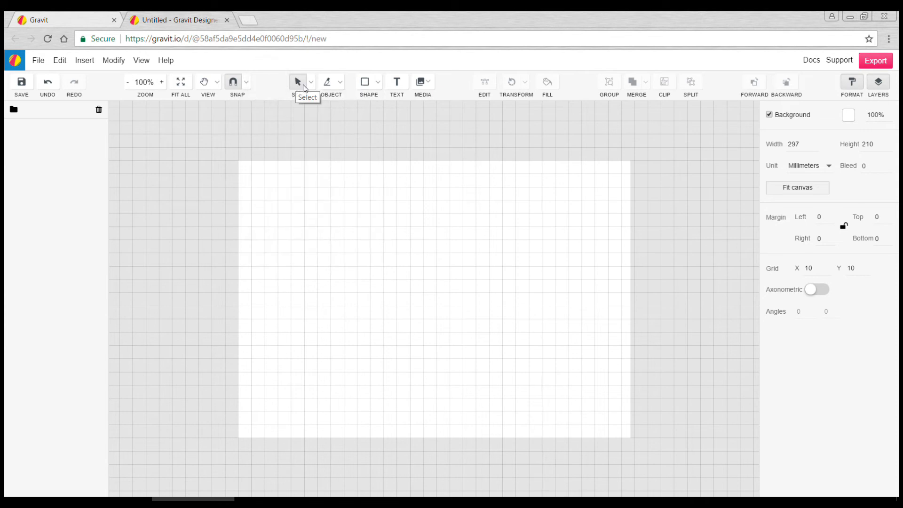
pyautogui.moveTo(387, 126)
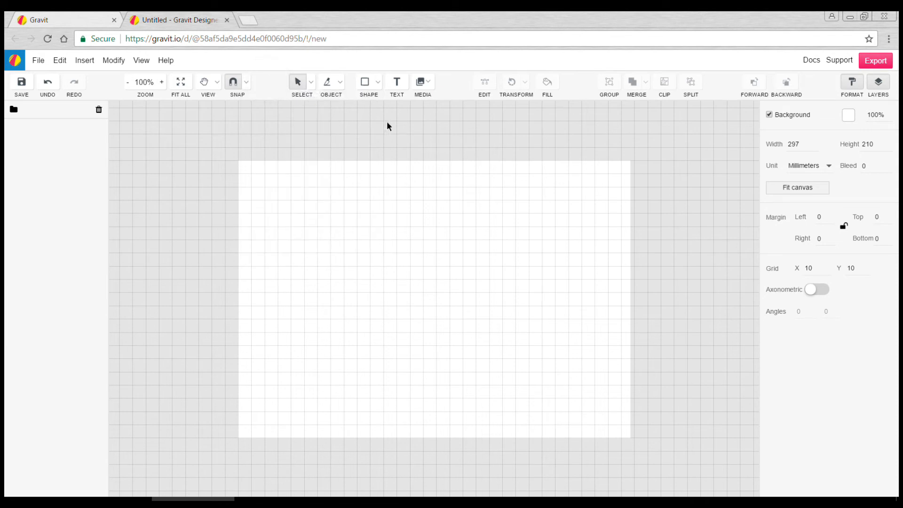
# Draw an upper-left rectangle with blue fill and a purple border of width 5.
pyautogui.click(378, 81)
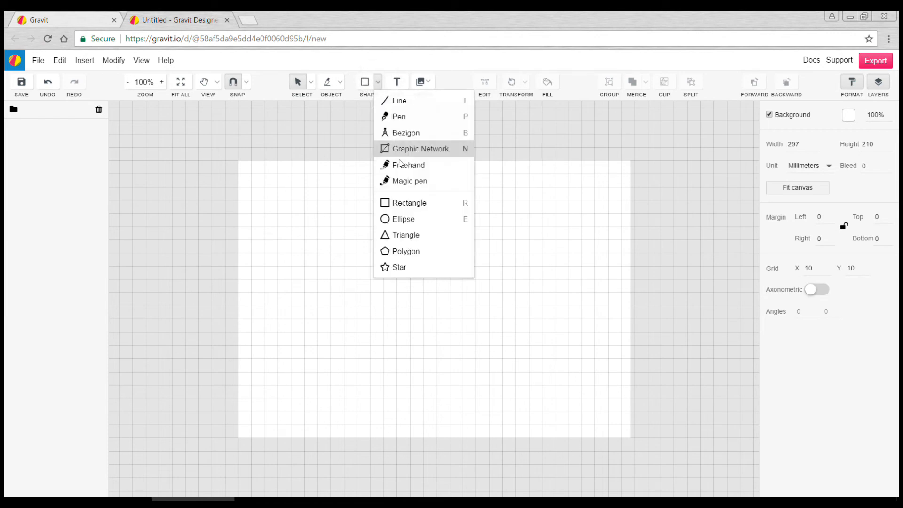
pyautogui.click(409, 202)
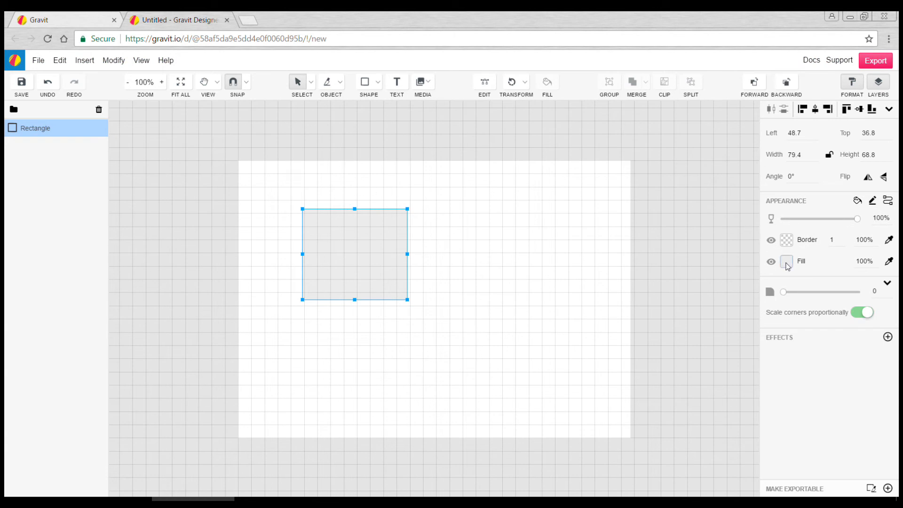
pyautogui.click(785, 261)
pyautogui.write('5')
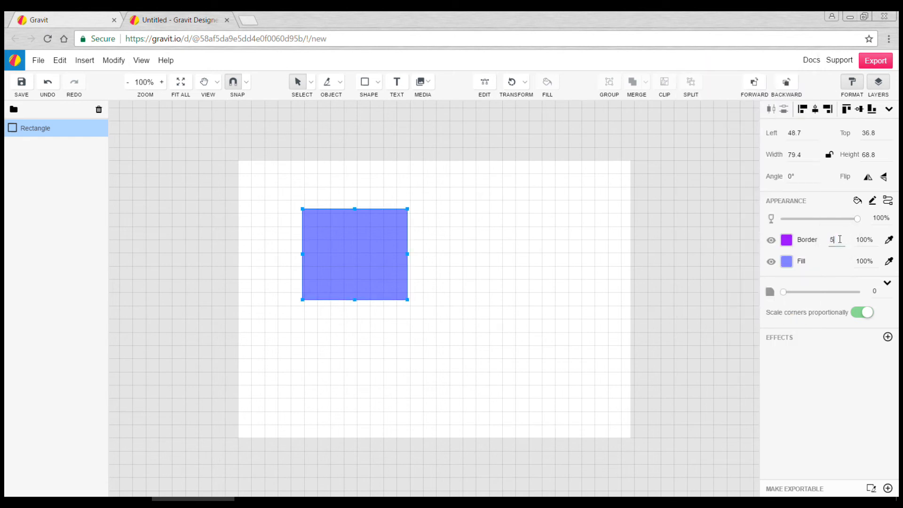
pyautogui.click(476, 193)
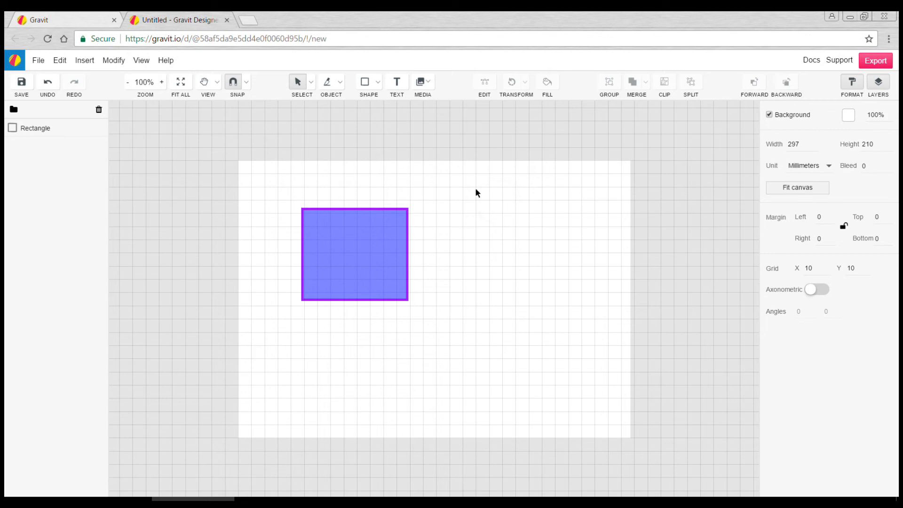
pyautogui.moveTo(385, 257)
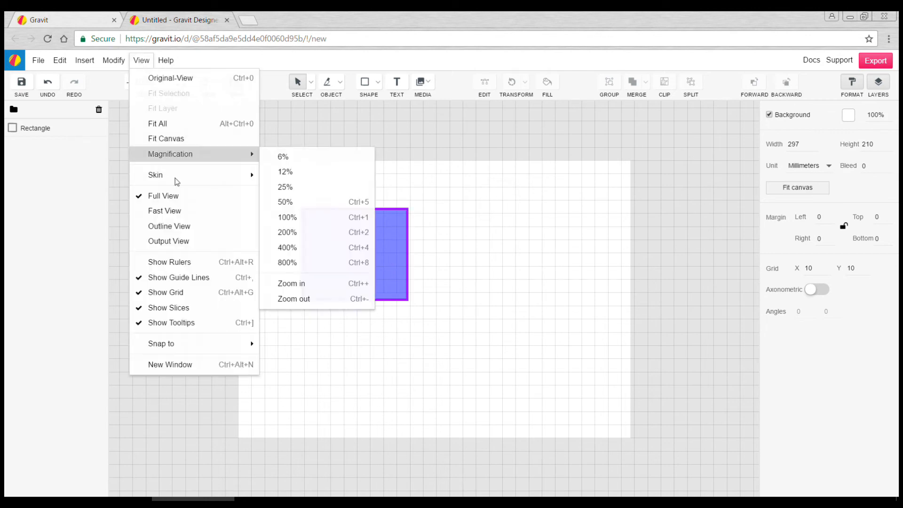
# Resize the purple-bordered rectangle to about 146.3 × 94.2, then deselect it.
pyautogui.click(286, 217)
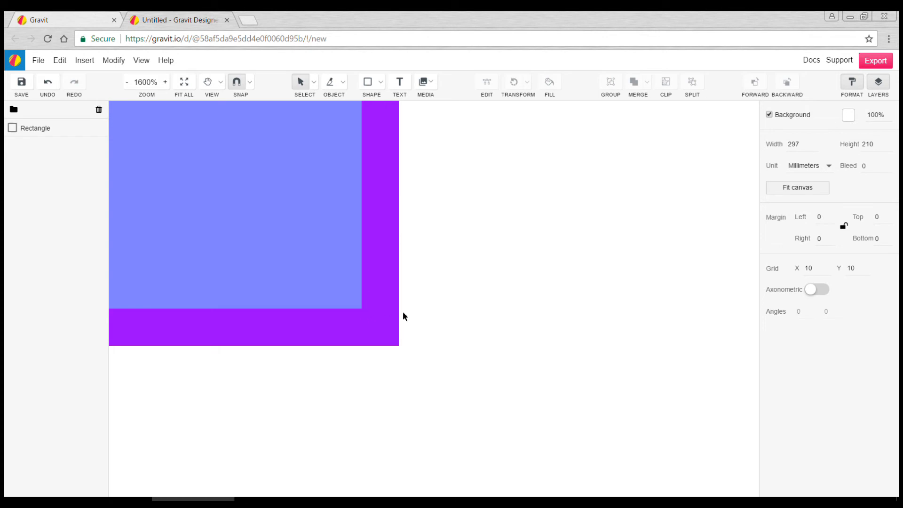
pyautogui.moveTo(426, 305)
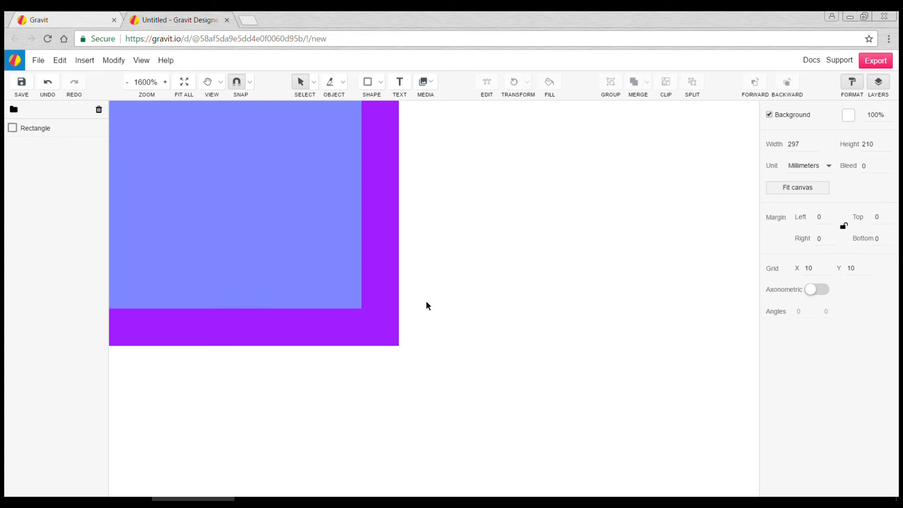
pyautogui.click(131, 82)
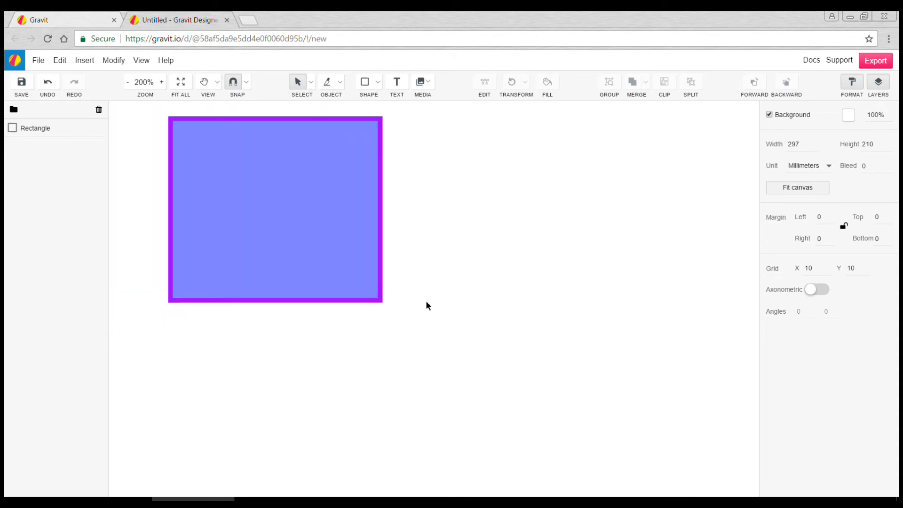
pyautogui.click(127, 82)
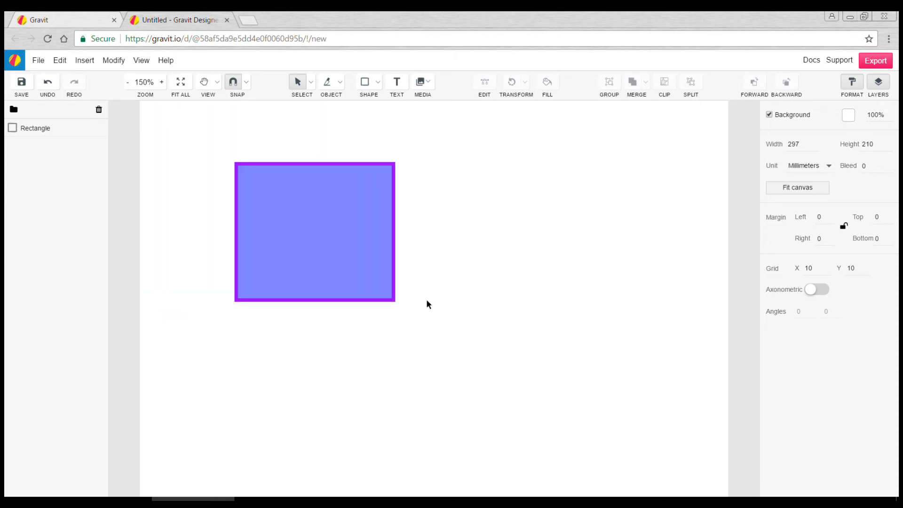
pyautogui.moveTo(434, 298)
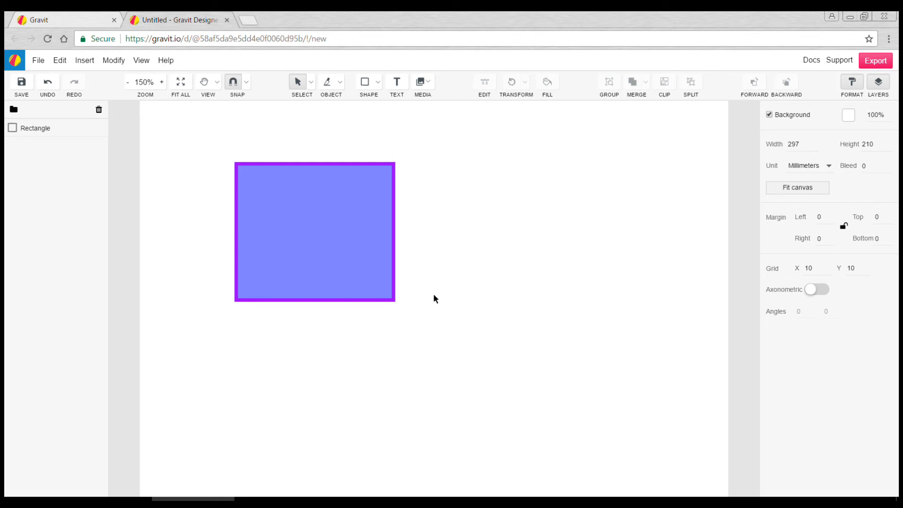
pyautogui.moveTo(399, 248)
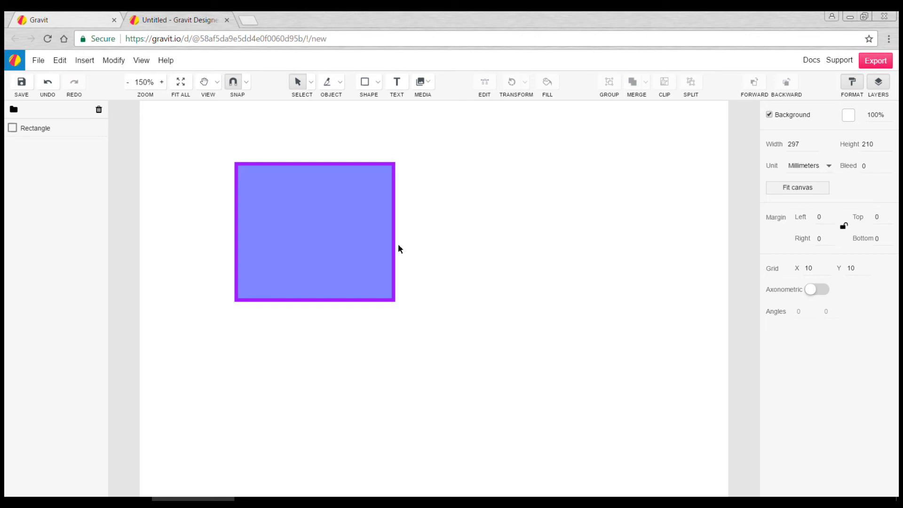
pyautogui.click(314, 231)
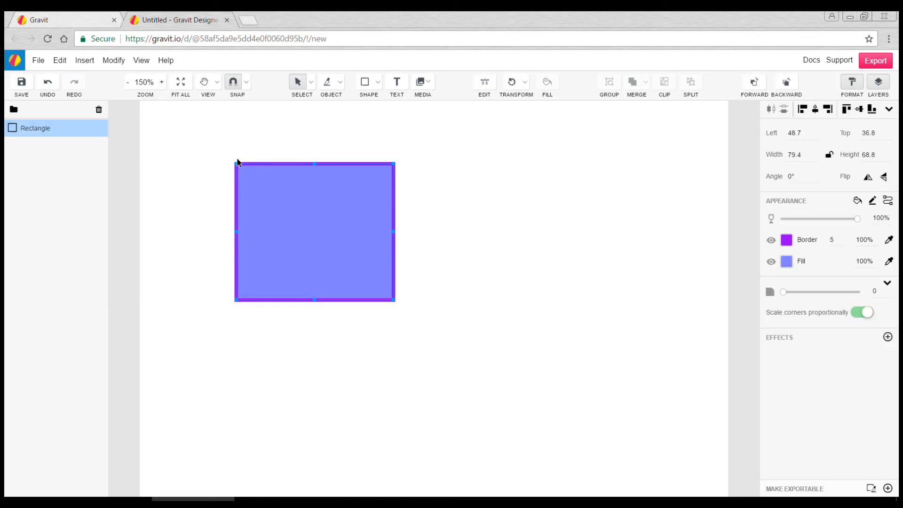
pyautogui.moveTo(451, 243)
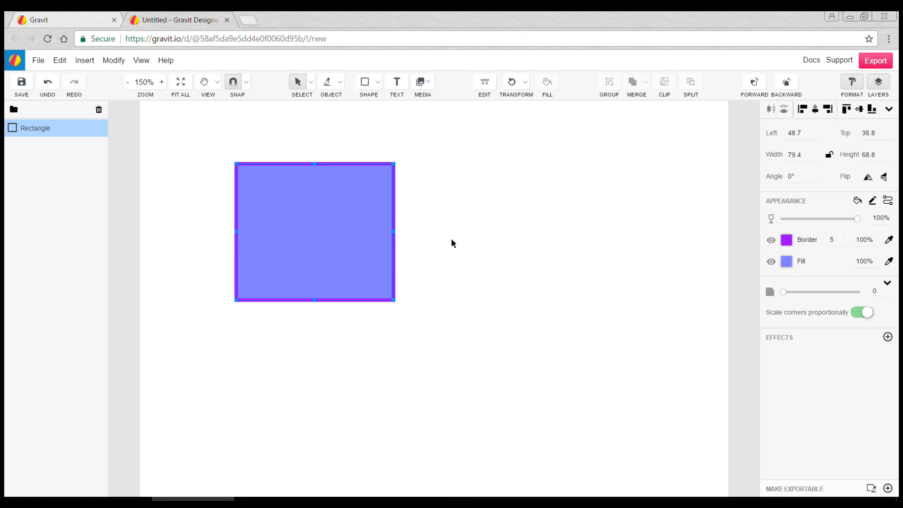
pyautogui.moveTo(402, 297)
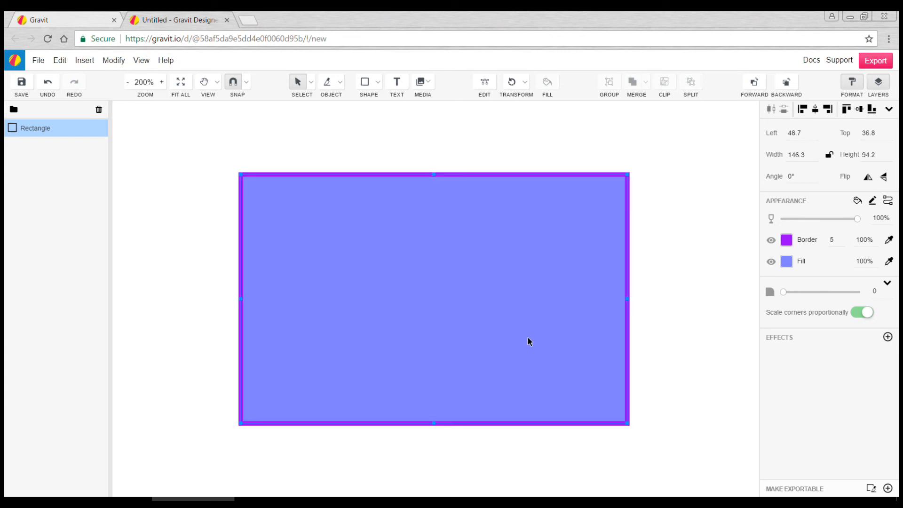
pyautogui.click(127, 82)
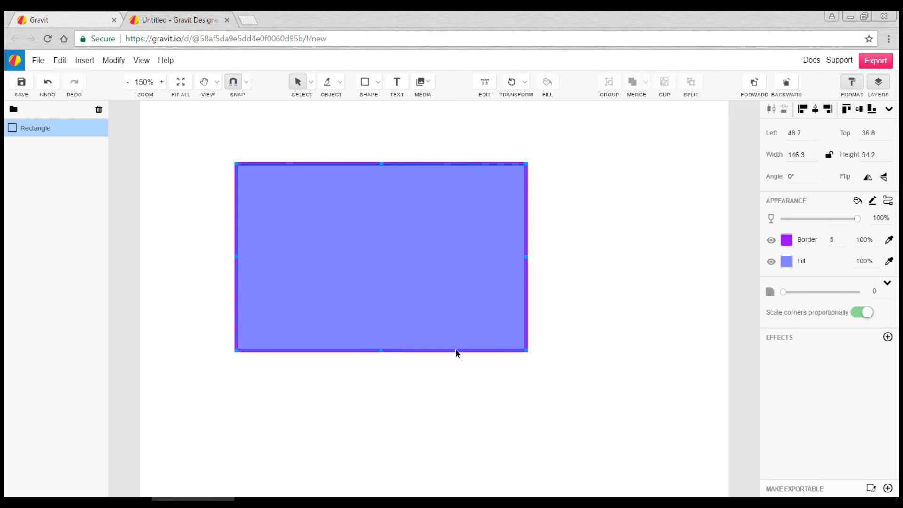
pyautogui.click(491, 148)
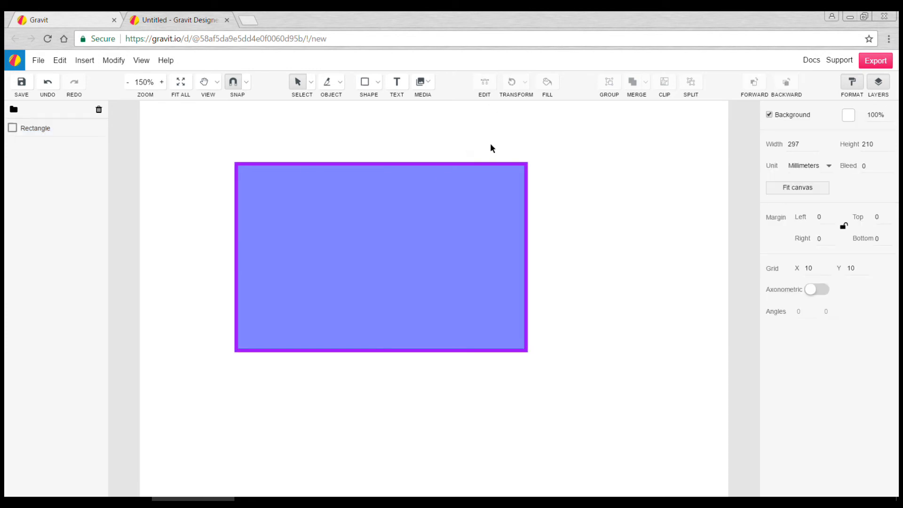
pyautogui.moveTo(586, 216)
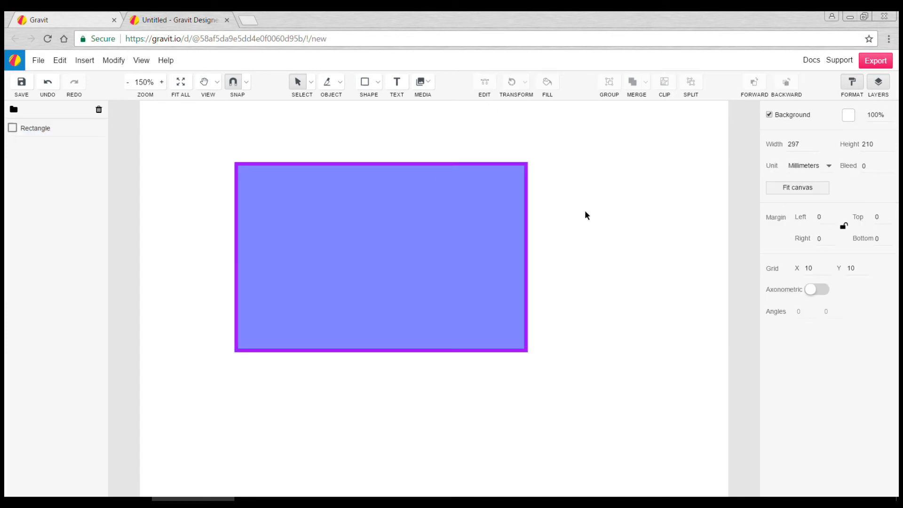
# Sketch a freehand Pencil curve from above the rectangle, around its right side and below.
pyautogui.click(377, 81)
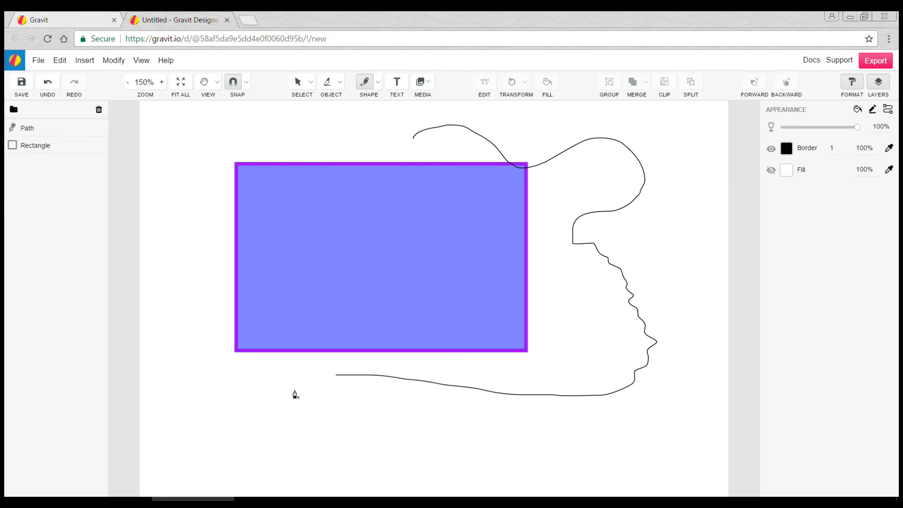
pyautogui.click(27, 128)
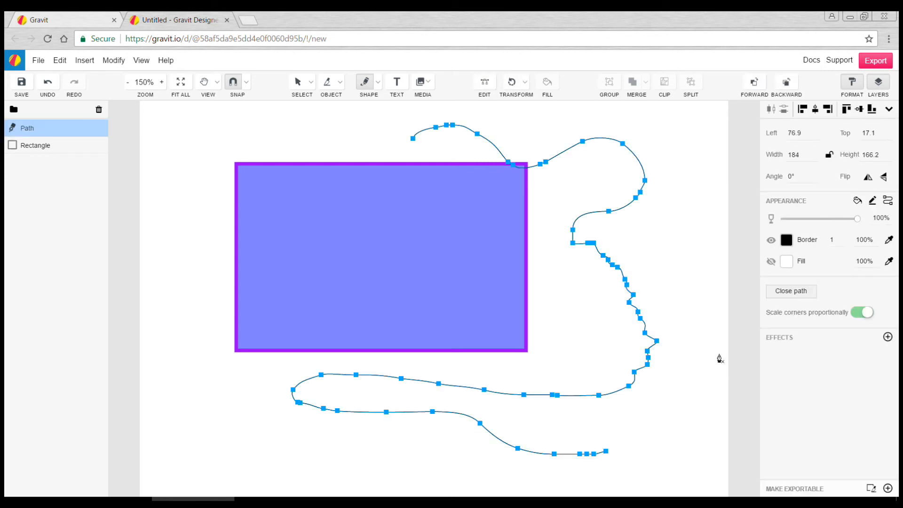
pyautogui.moveTo(406, 105)
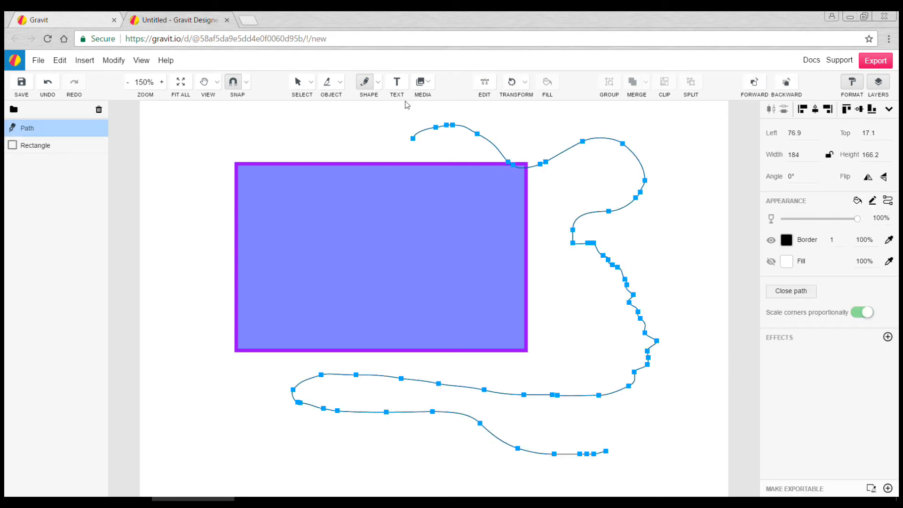
pyautogui.click(302, 81)
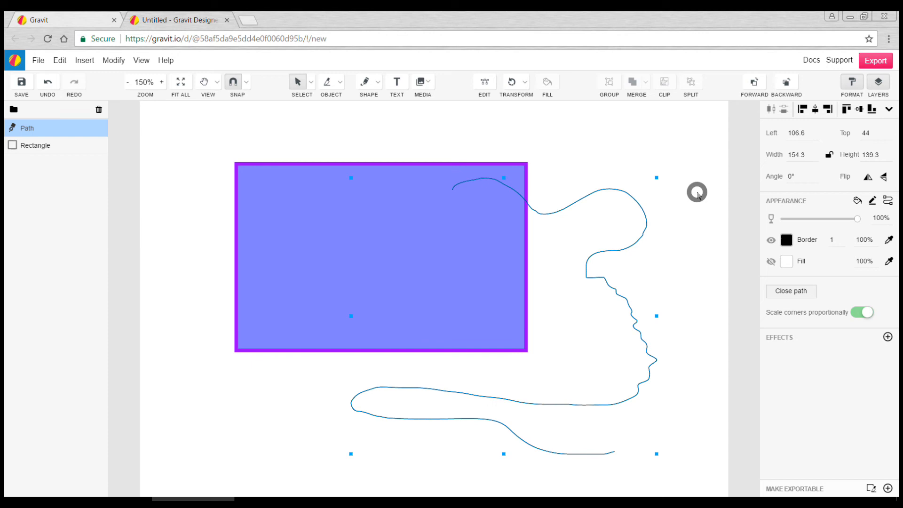
pyautogui.click(378, 82)
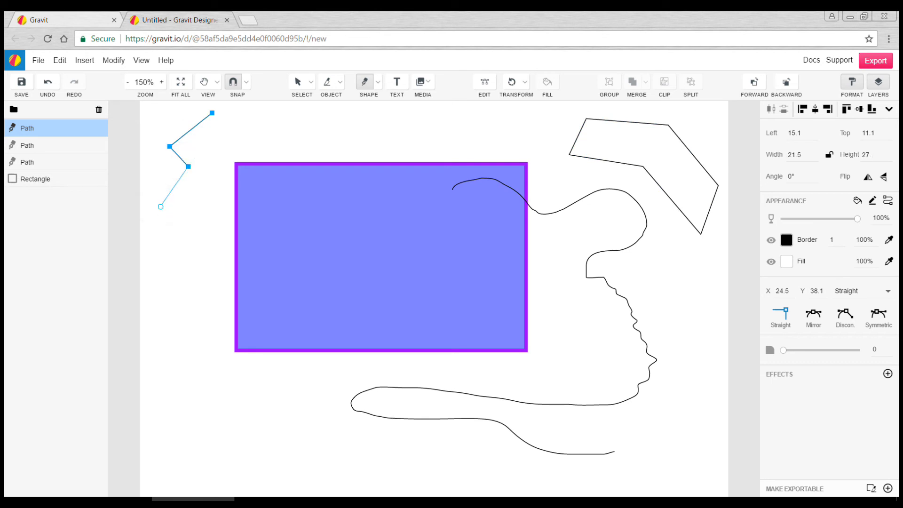
# Close the wavy shape left of the rectangle and fill it light lilac.
pyautogui.moveTo(160, 206); pyautogui.dragTo(182, 238)
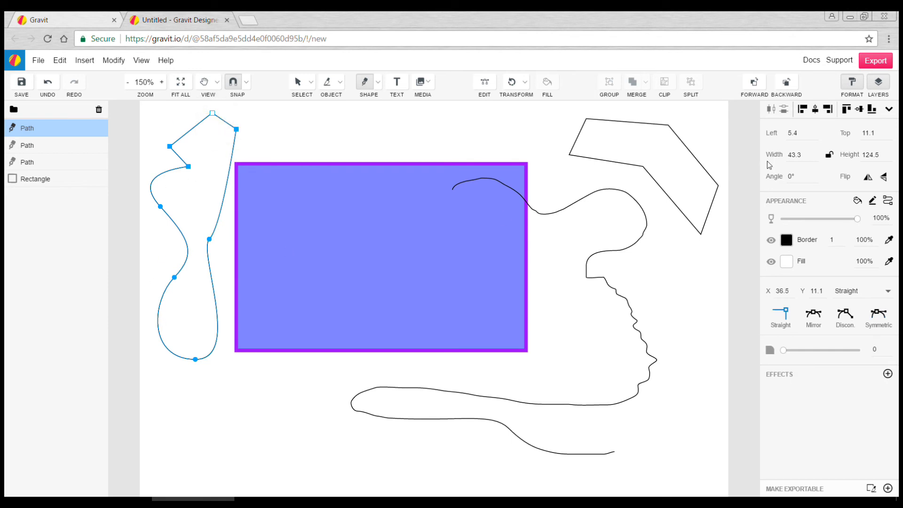
pyautogui.click(298, 81)
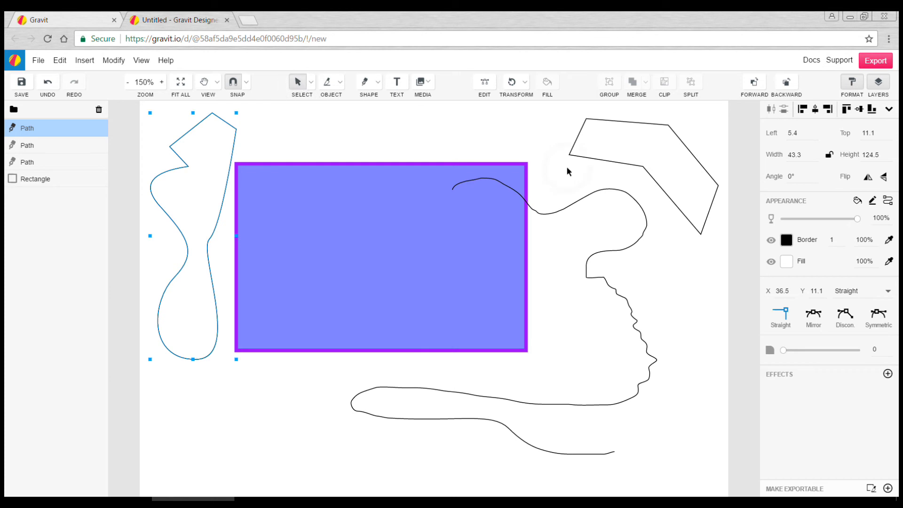
pyautogui.click(785, 261)
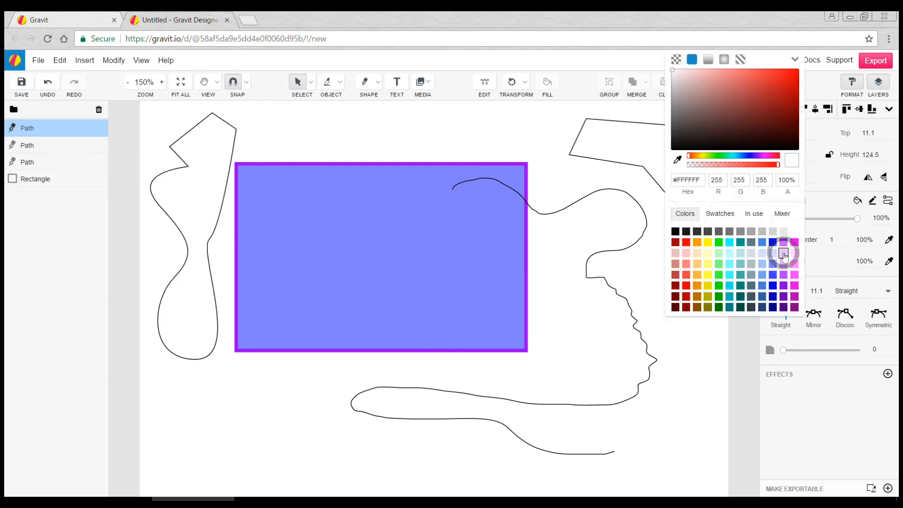
pyautogui.click(782, 253)
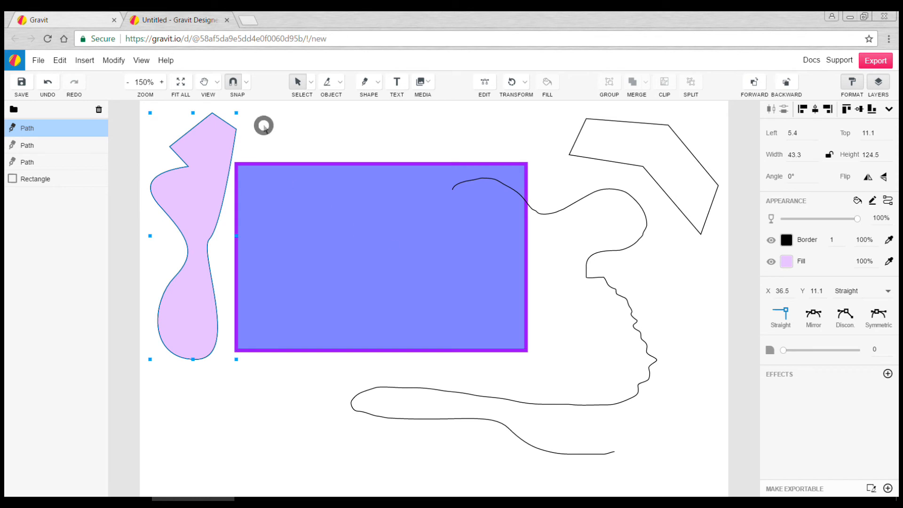
# Add the text 'sdfgsdggdfg' above the rectangle and colour it purple.
pyautogui.click(396, 81)
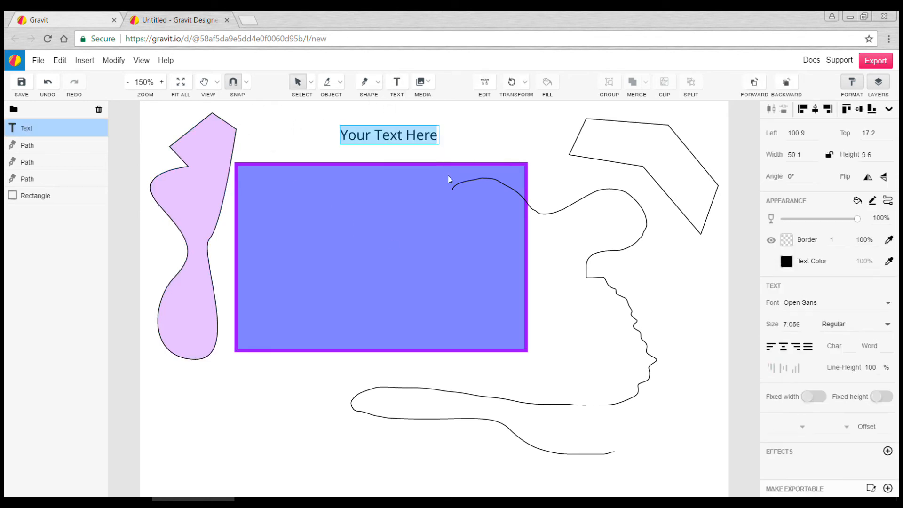
pyautogui.write('sdfgsdggdfg')
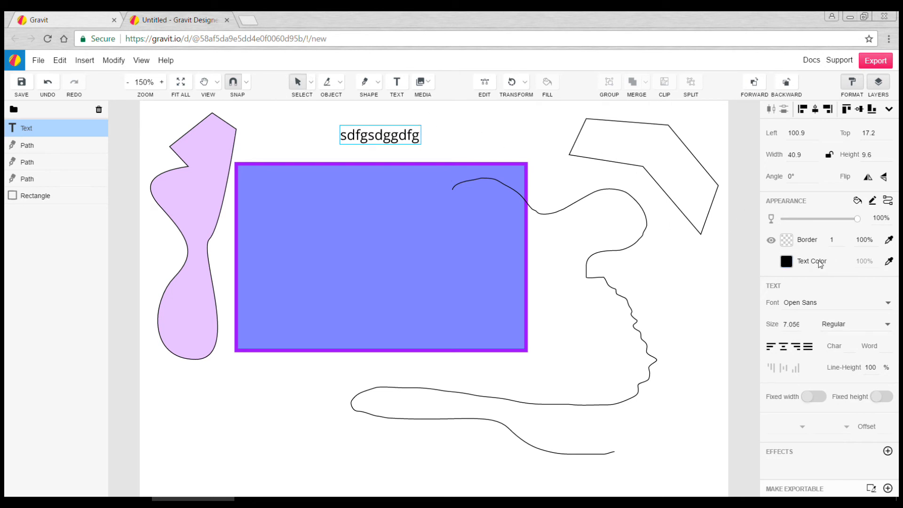
pyautogui.click(787, 261)
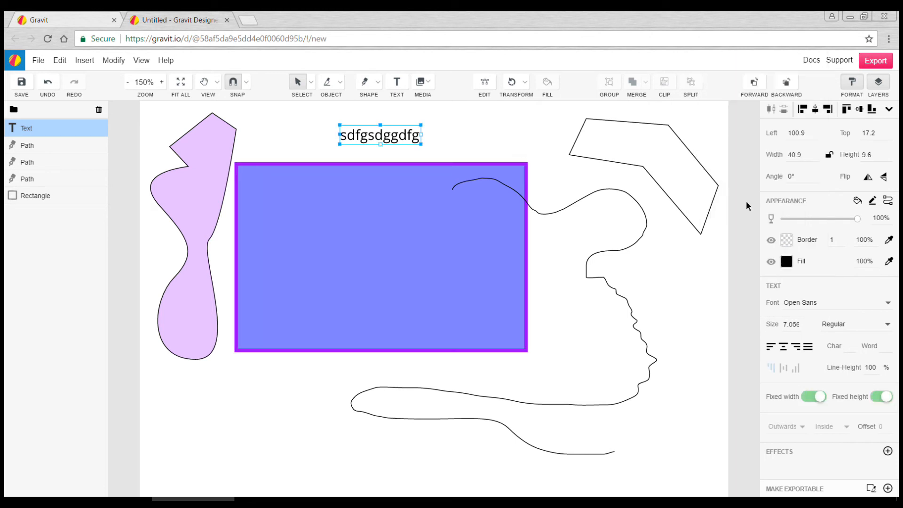
pyautogui.click(784, 261)
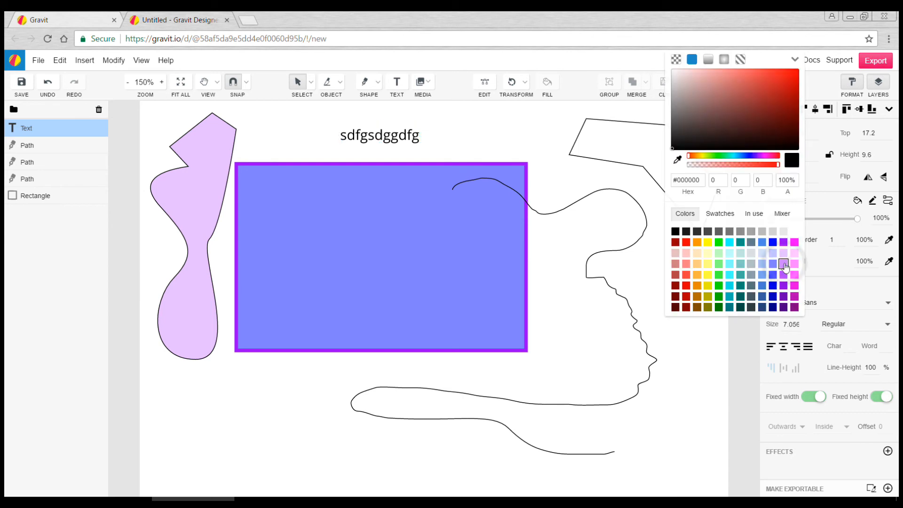
pyautogui.click(782, 264)
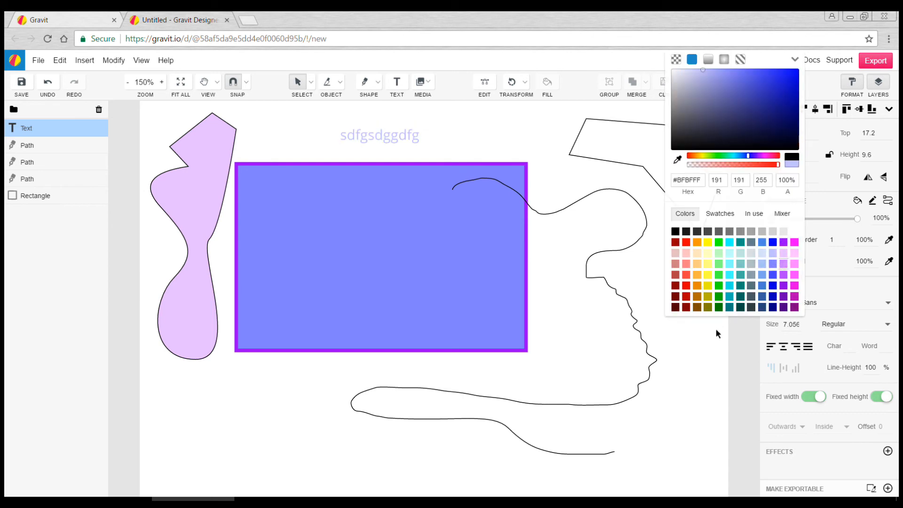
pyautogui.click(380, 135)
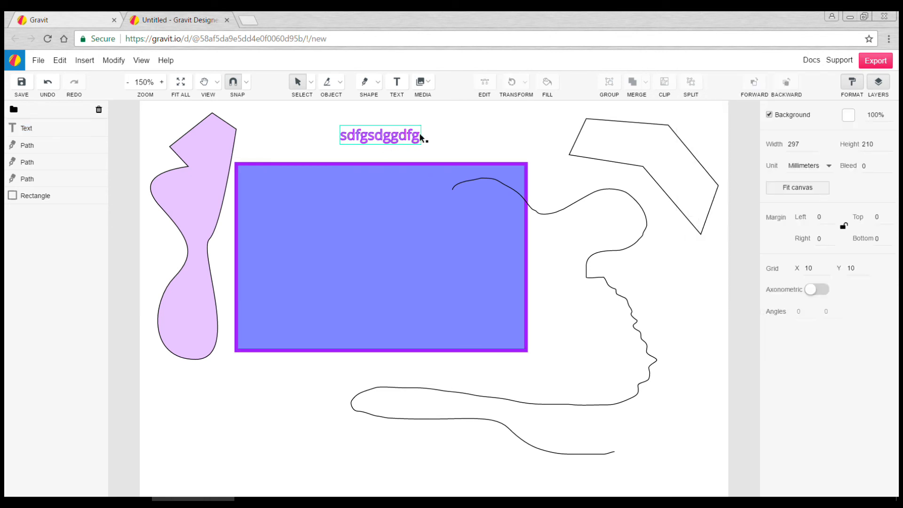
# Insert the Motorbike Helmet icon from the Media > Icon library.
pyautogui.click(422, 81)
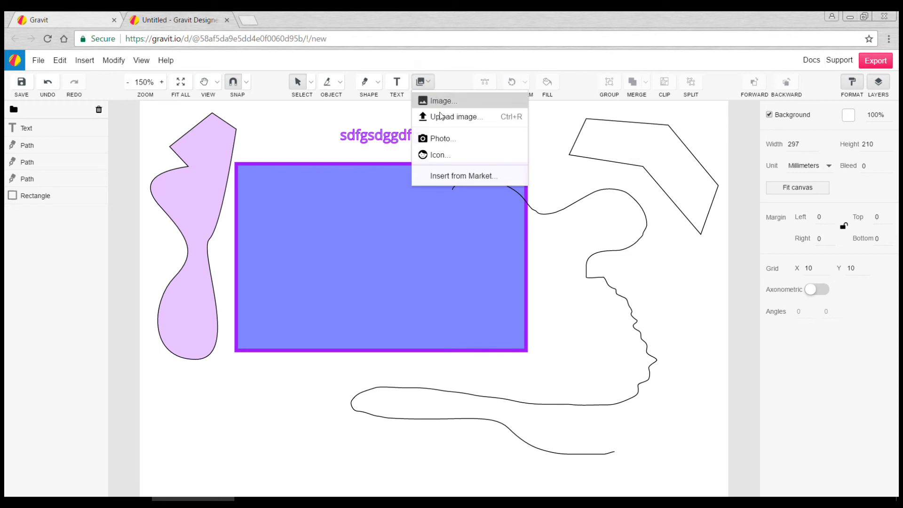
pyautogui.click(440, 154)
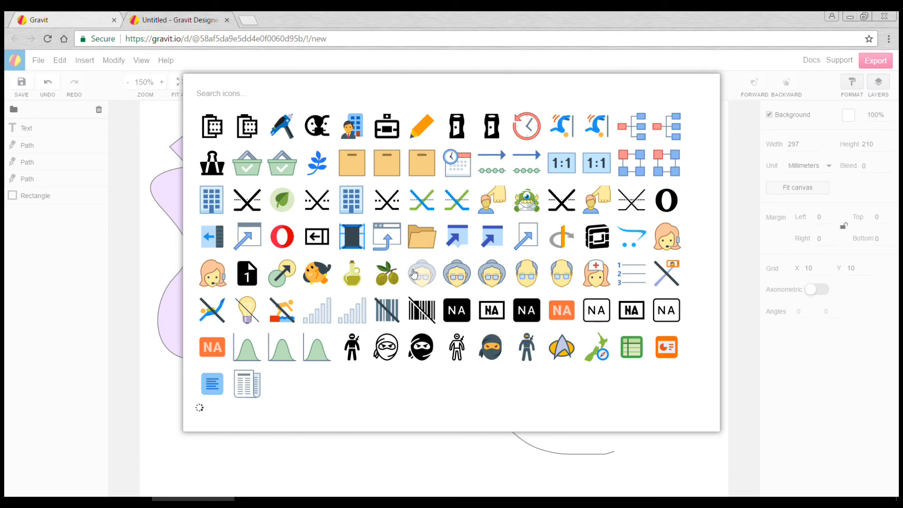
pyautogui.scroll(-3)
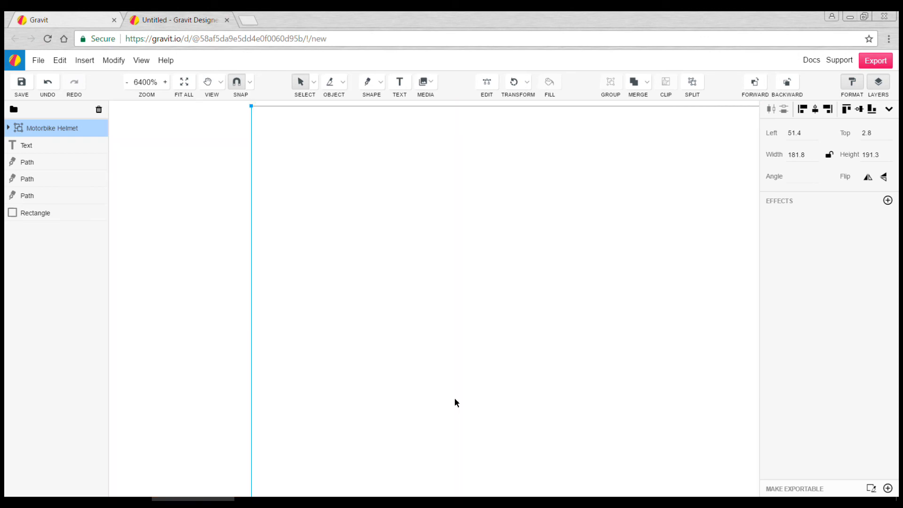
# Fit the whole page in view and zoom out to 50%.
pyautogui.click(180, 82)
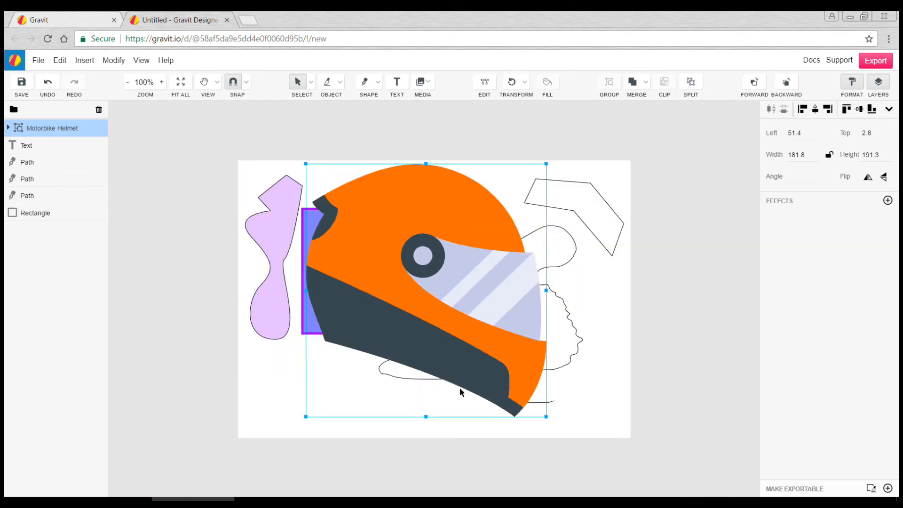
pyautogui.click(128, 81)
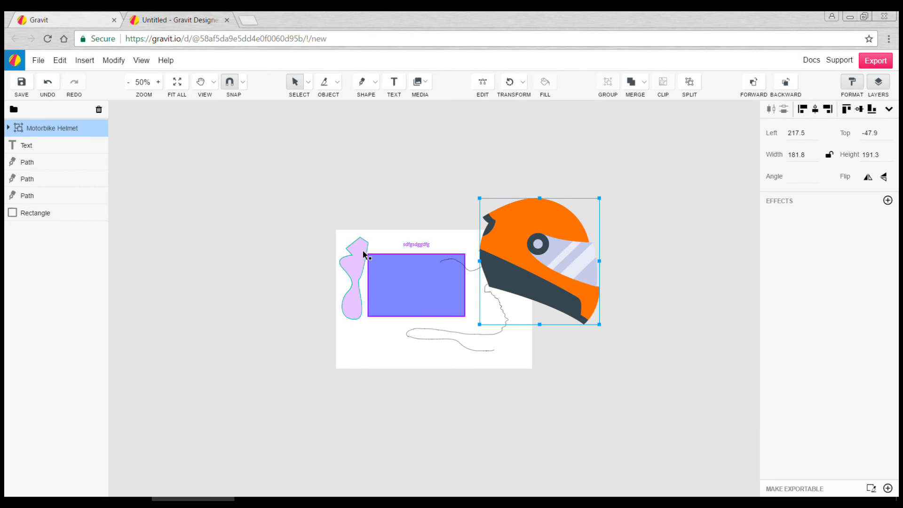
# Give the lilac shape a drop shadow with a 5 by 5 offset.
pyautogui.click(354, 274)
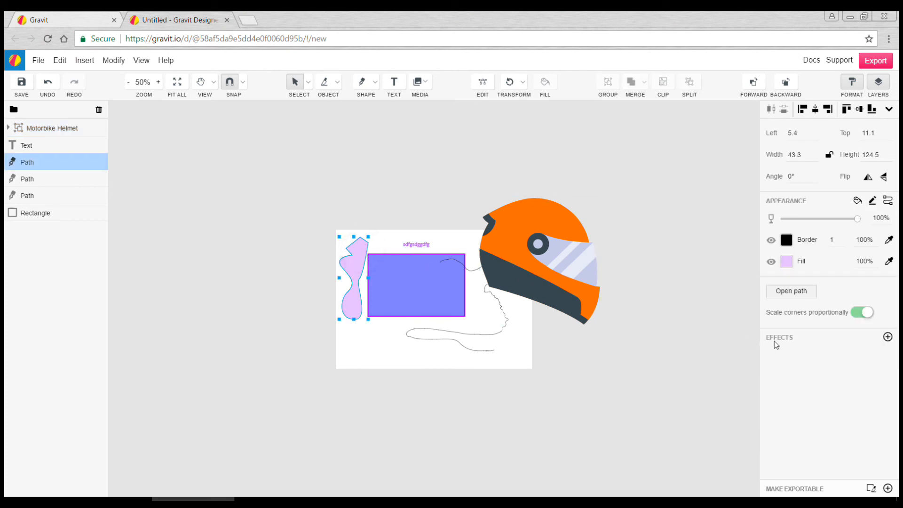
pyautogui.click(887, 337)
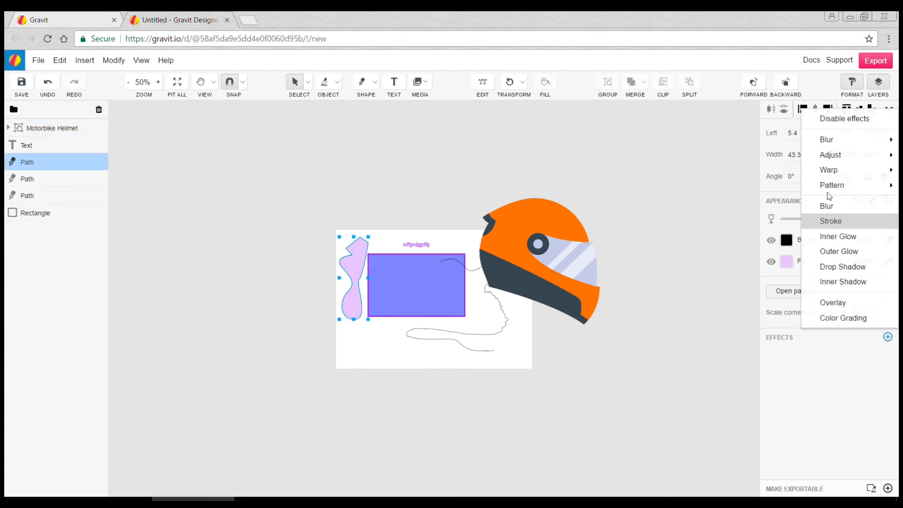
pyautogui.moveTo(843, 267)
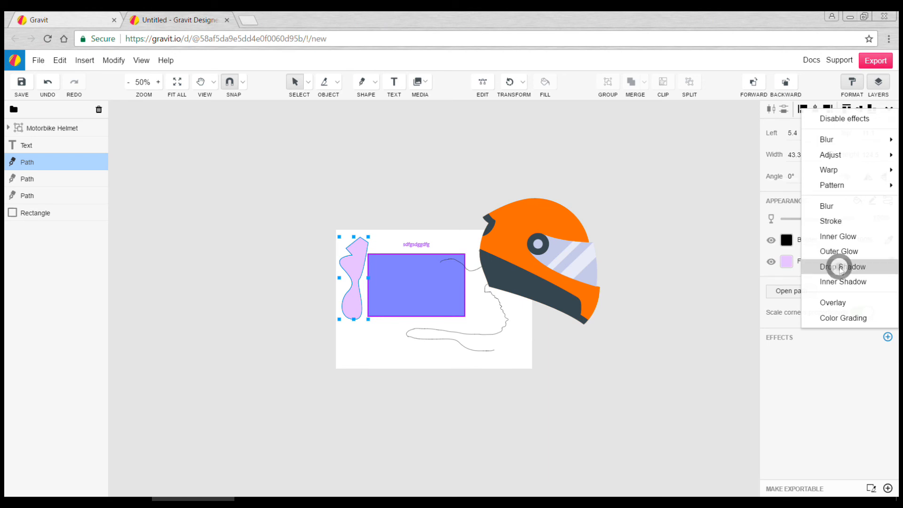
pyautogui.click(843, 266)
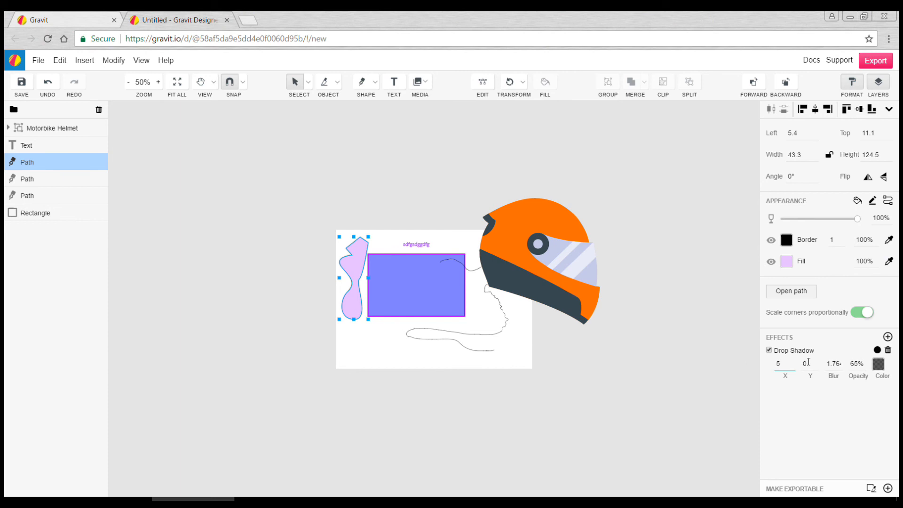
pyautogui.write('5')
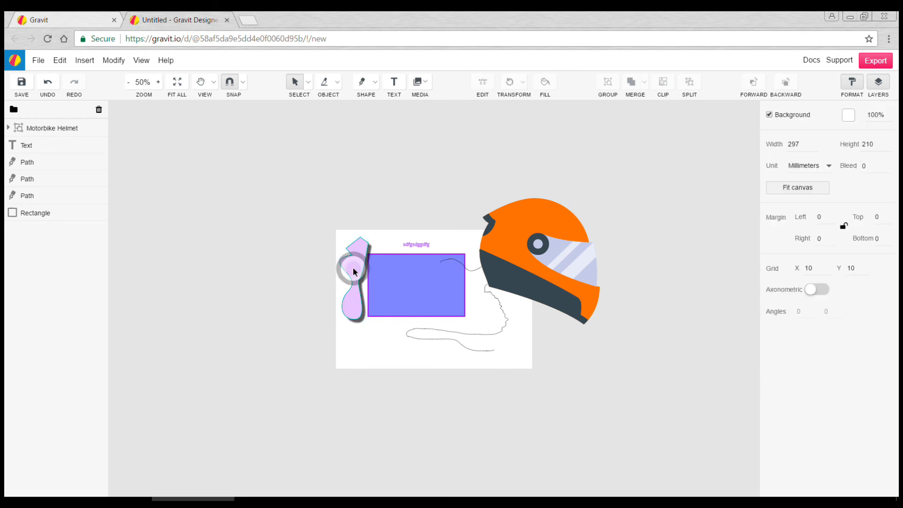
pyautogui.click(354, 271)
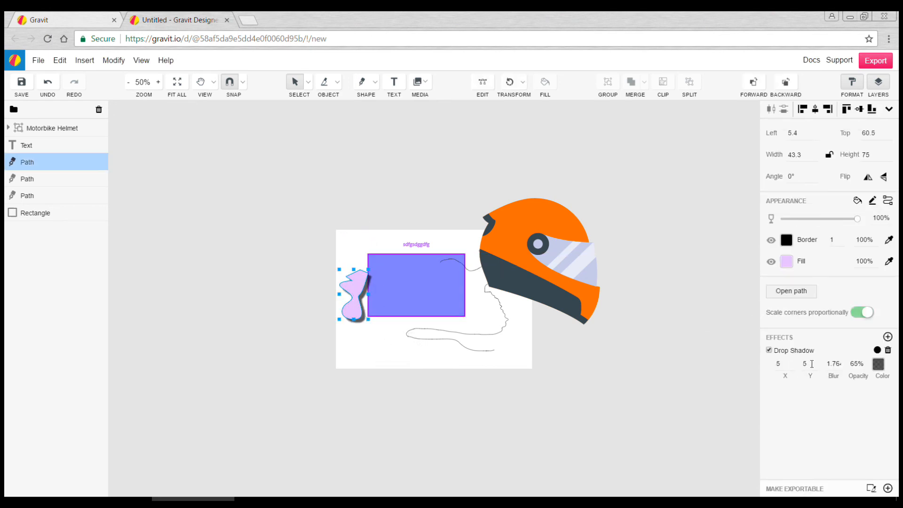
pyautogui.click(886, 338)
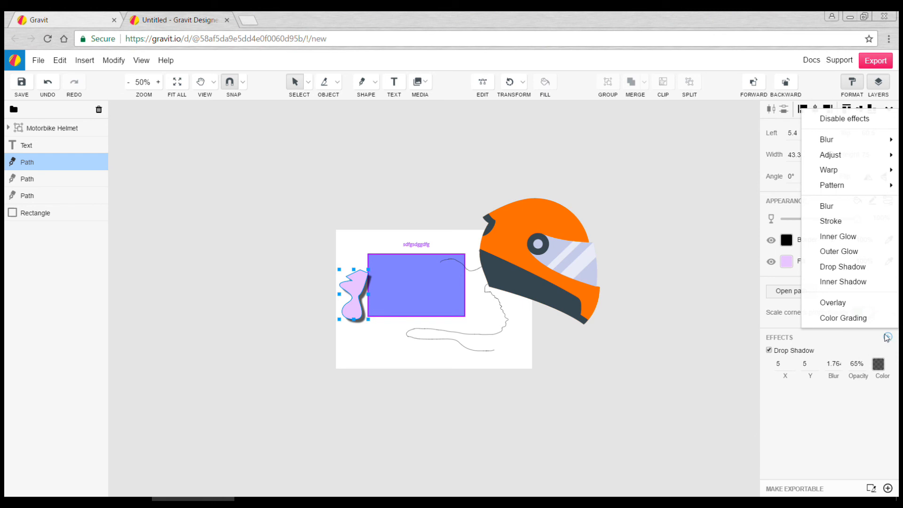
pyautogui.moveTo(838, 236)
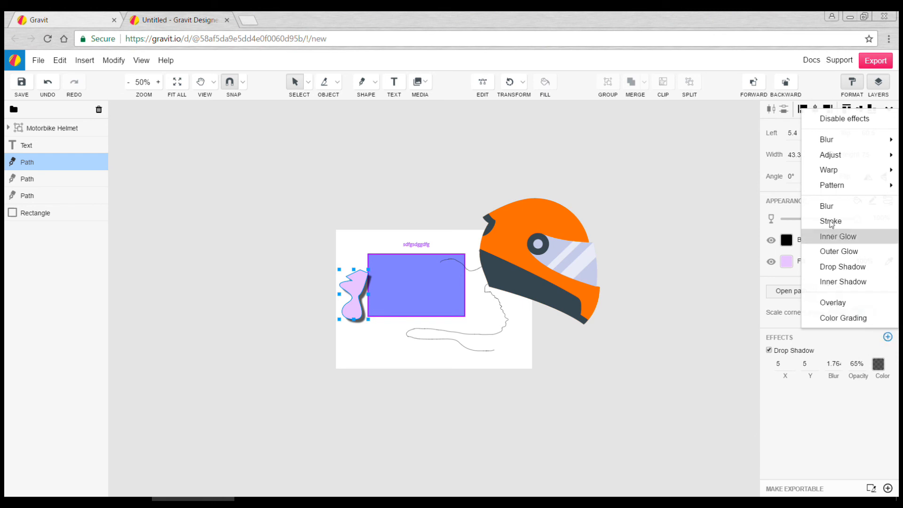
pyautogui.moveTo(843, 266)
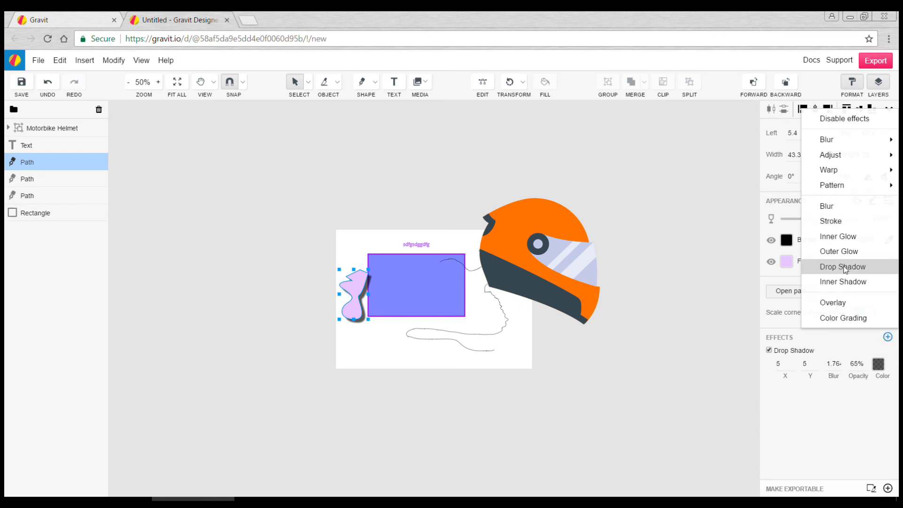
pyautogui.moveTo(848, 295)
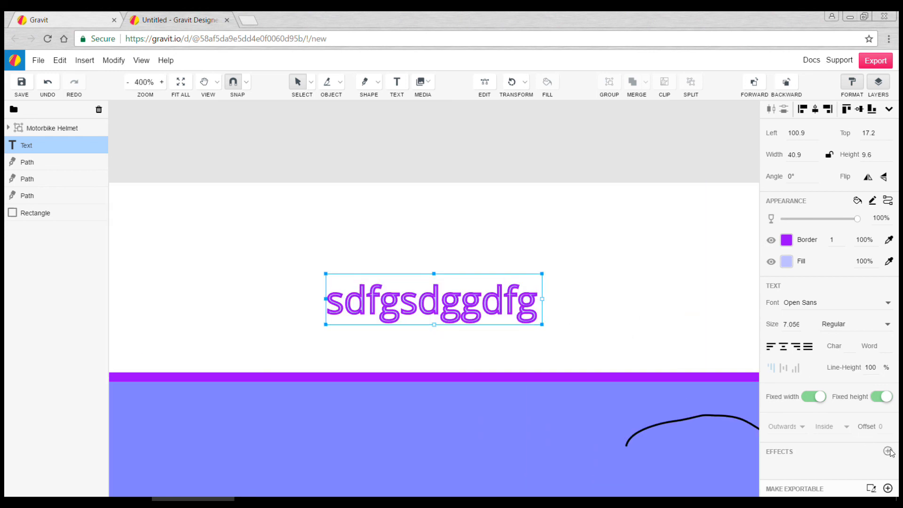
# Apply a Bulge warp effect to the purple text, then scroll the effects list.
pyautogui.click(888, 451)
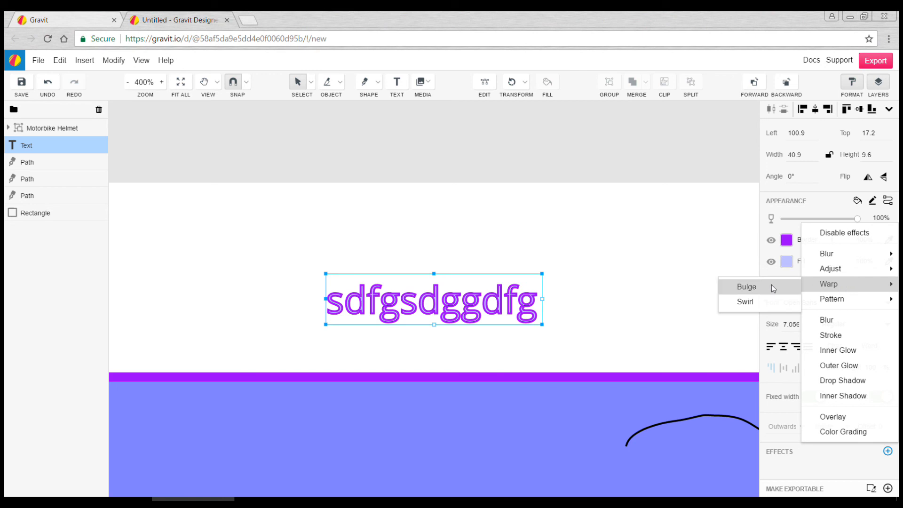
pyautogui.click(746, 286)
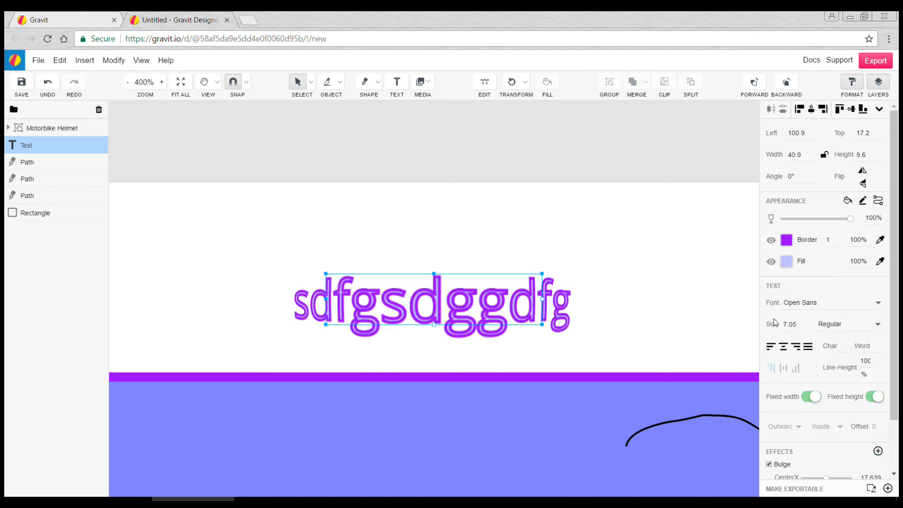
pyautogui.scroll(-3)
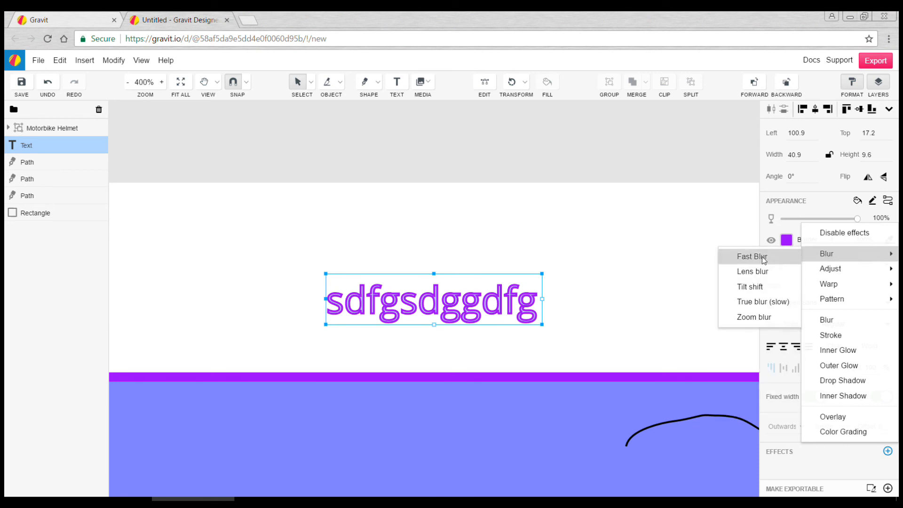
pyautogui.moveTo(749, 287)
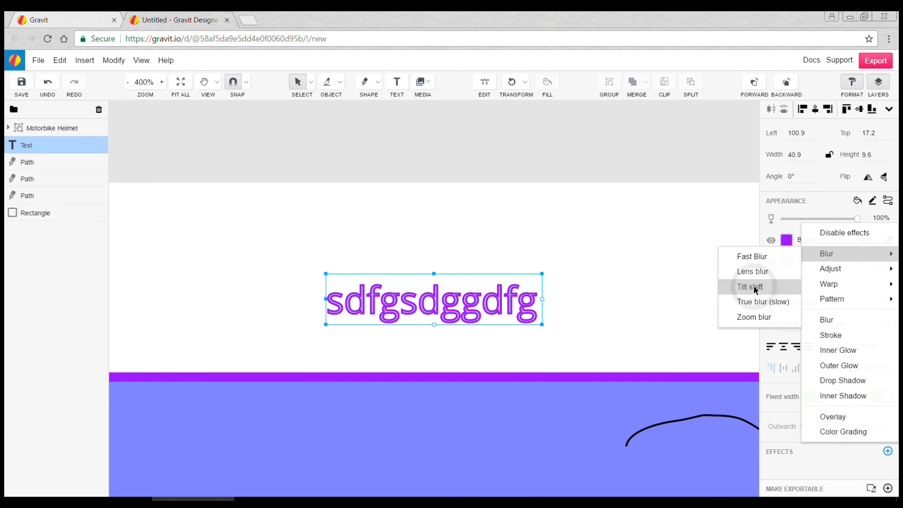
# Add a Tilt shift blur to the purple text and edit it to read 'sfgggdfg'.
pyautogui.click(750, 286)
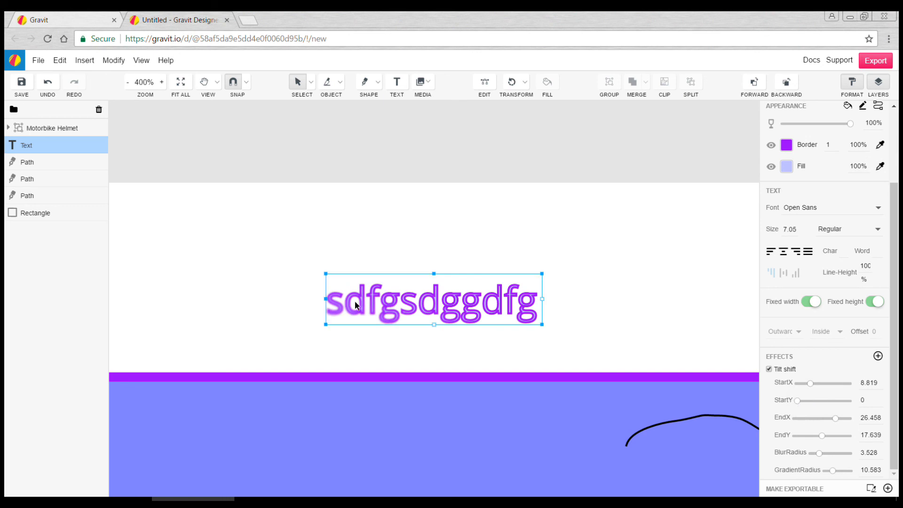
pyautogui.moveTo(424, 310)
pyautogui.write('dg')
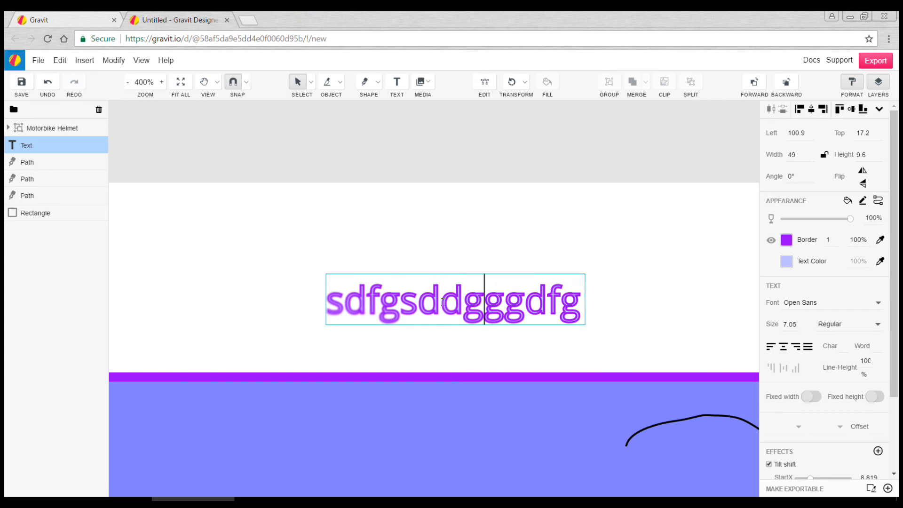
pyautogui.write('dfg')
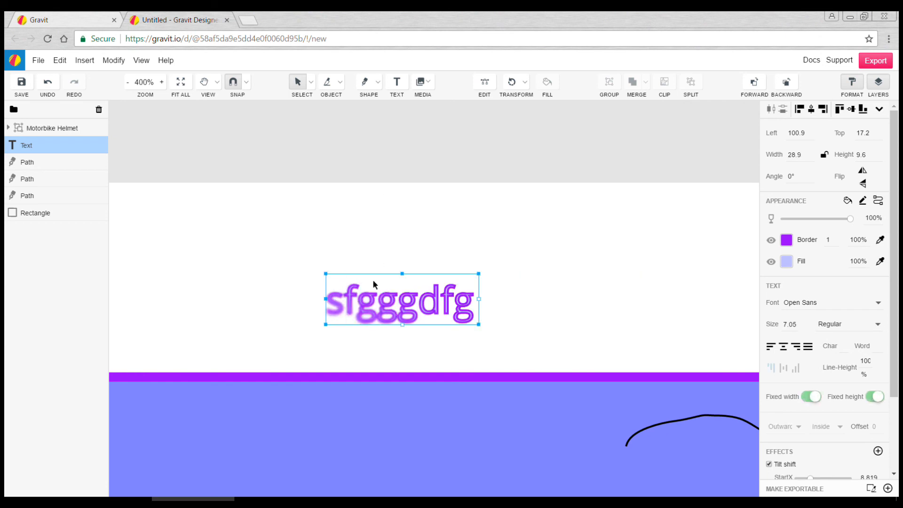
pyautogui.click(432, 233)
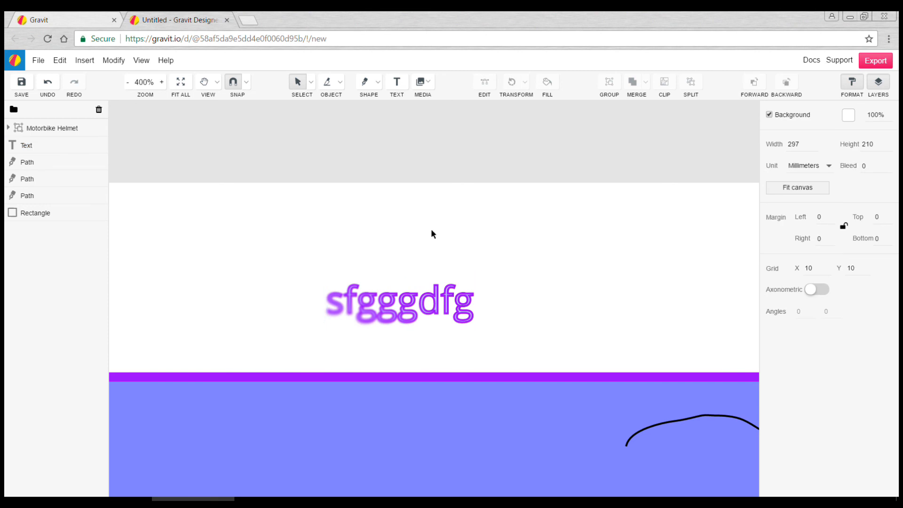
pyautogui.moveTo(463, 225)
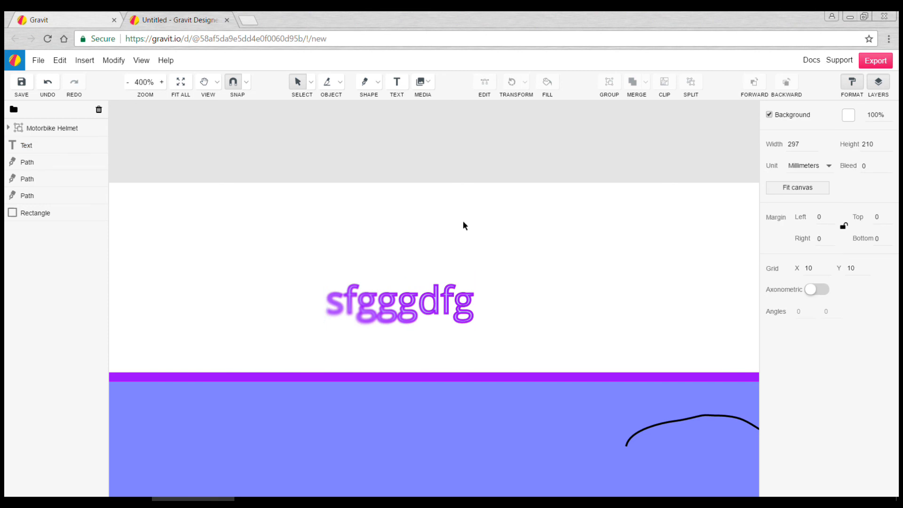
pyautogui.moveTo(271, 166)
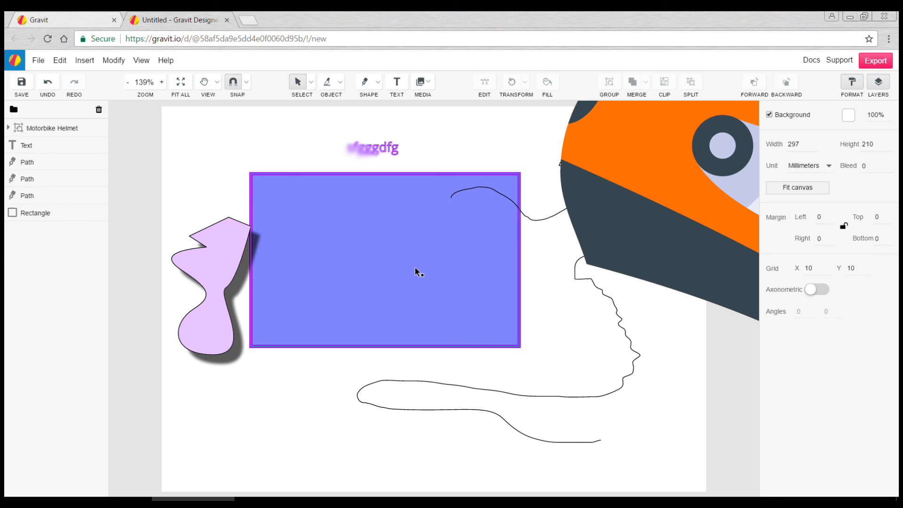
pyautogui.moveTo(412, 259)
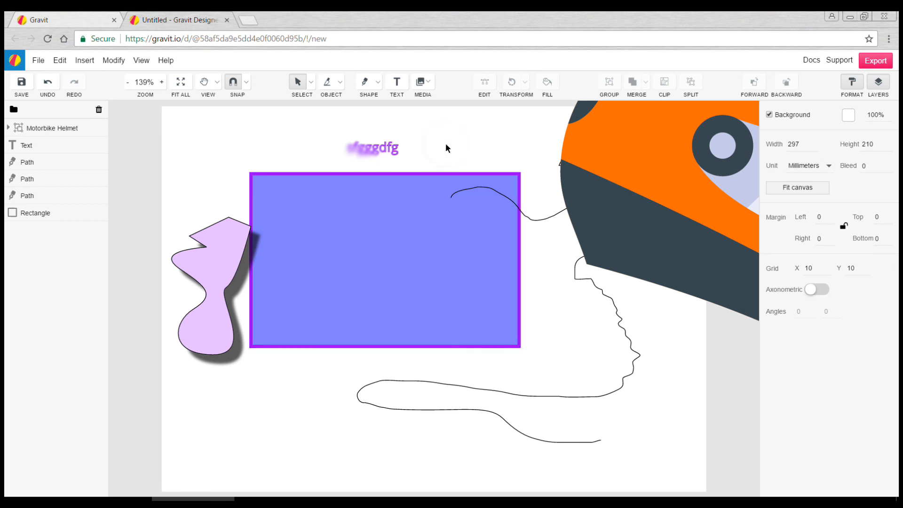
pyautogui.moveTo(508, 148)
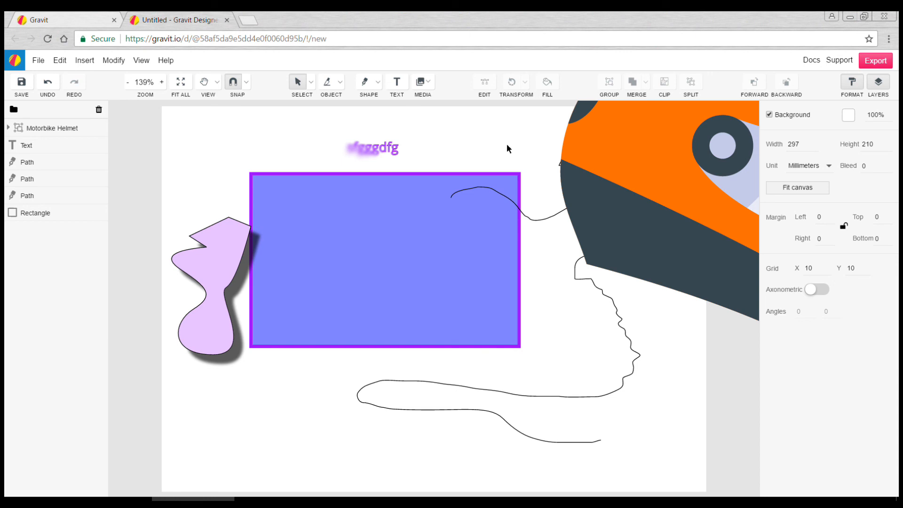
pyautogui.moveTo(468, 151)
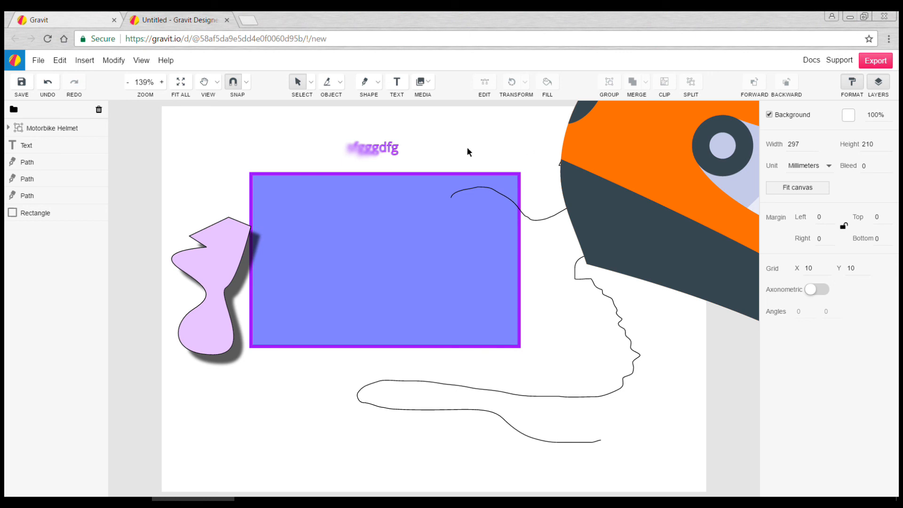
pyautogui.moveTo(465, 154)
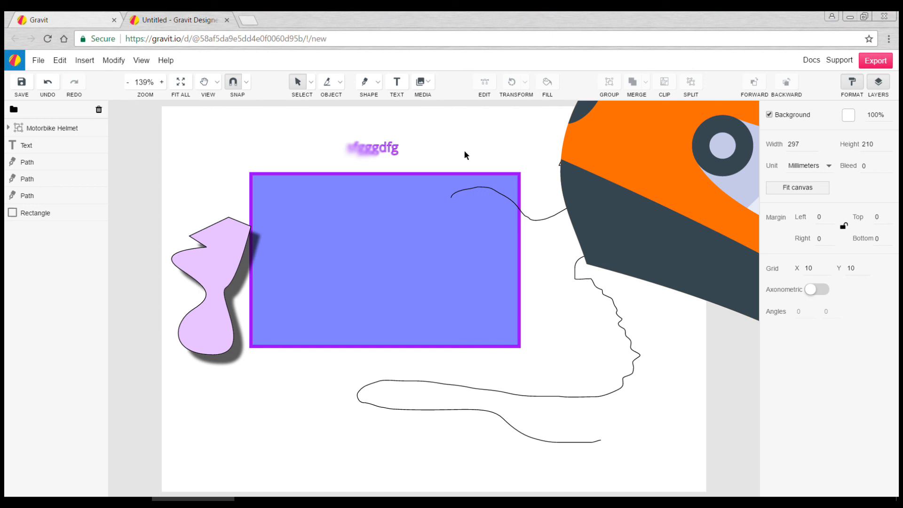
pyautogui.moveTo(482, 150)
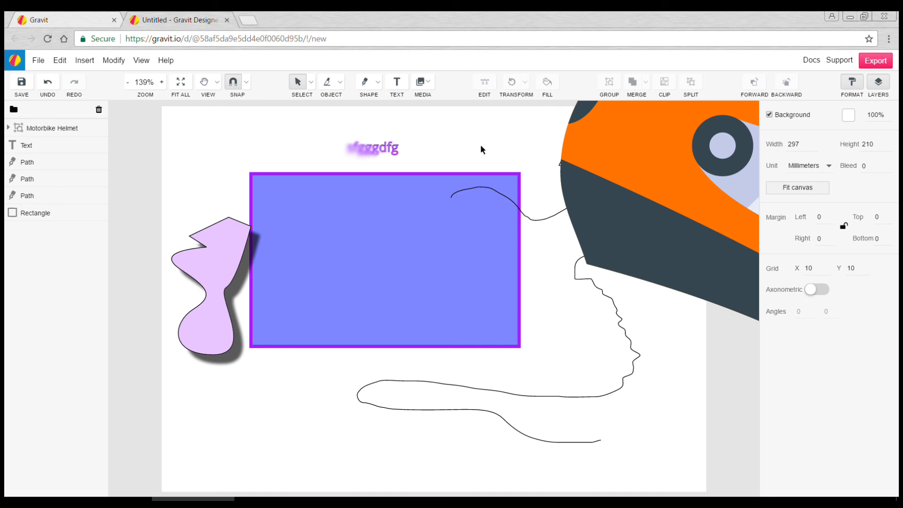
pyautogui.moveTo(230, 150)
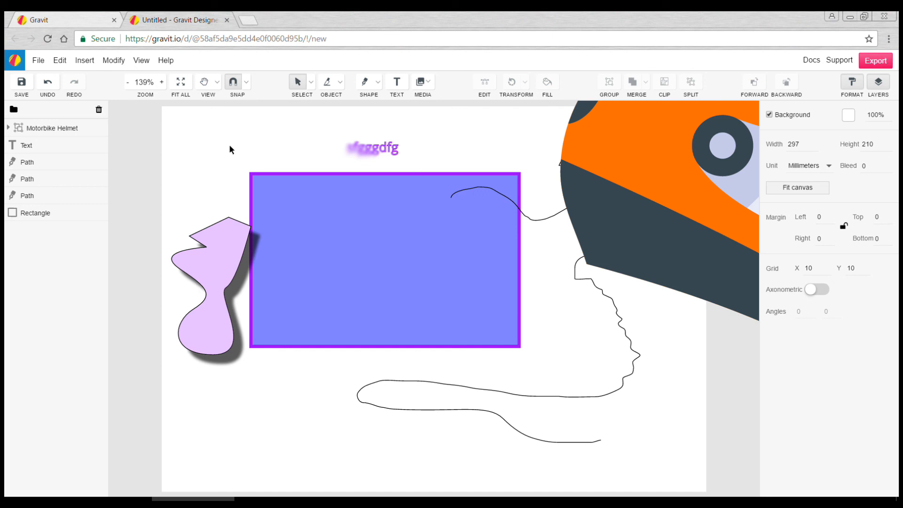
# Choose File > Export to open the canvas export settings.
pyautogui.click(38, 60)
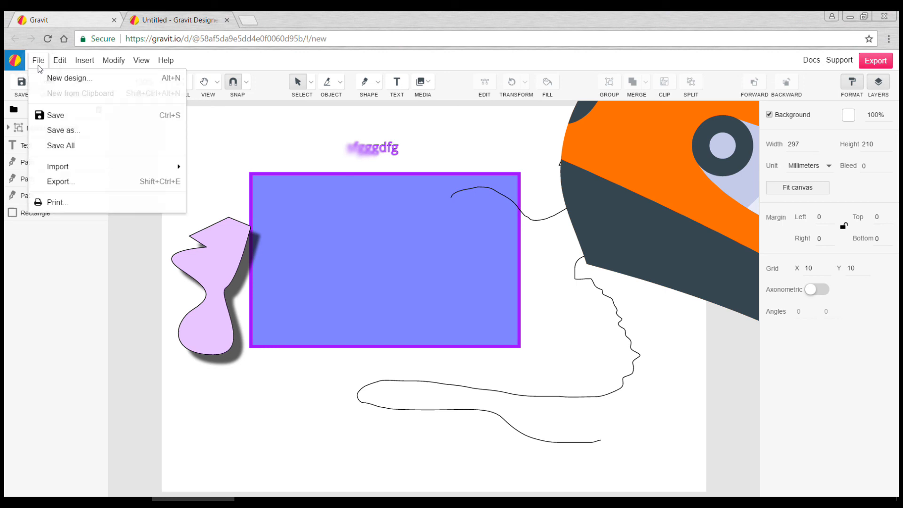
pyautogui.moveTo(68, 116)
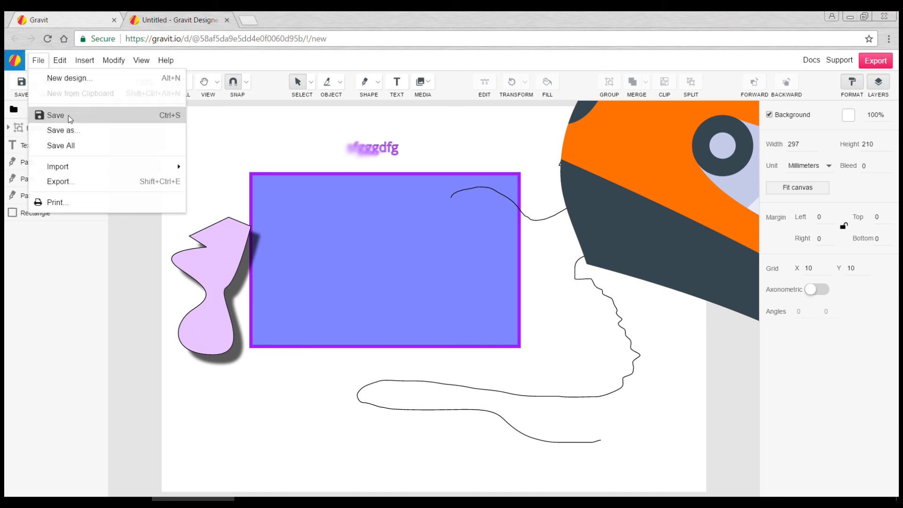
pyautogui.moveTo(90, 160)
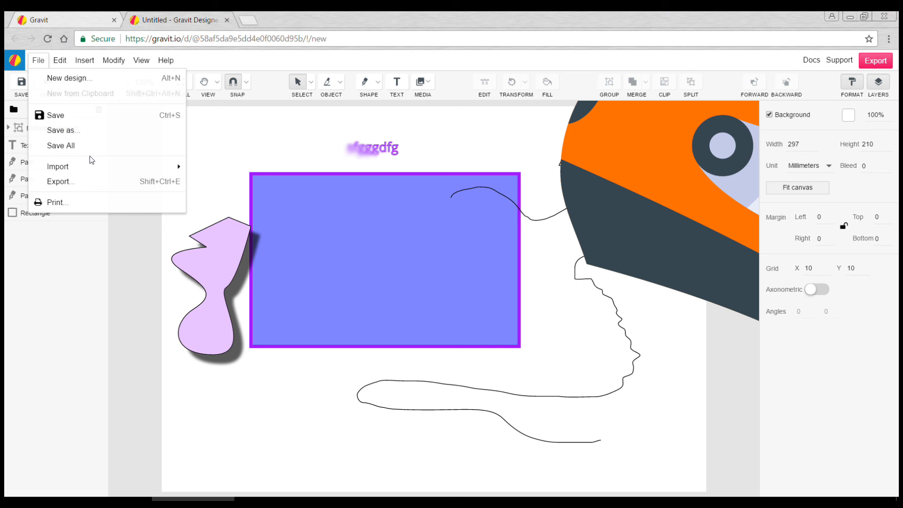
pyautogui.moveTo(97, 182)
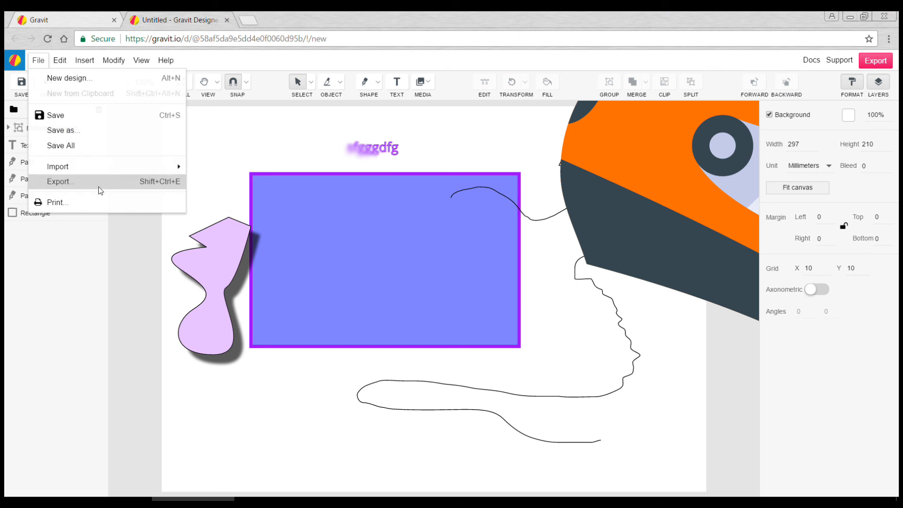
pyautogui.click(61, 181)
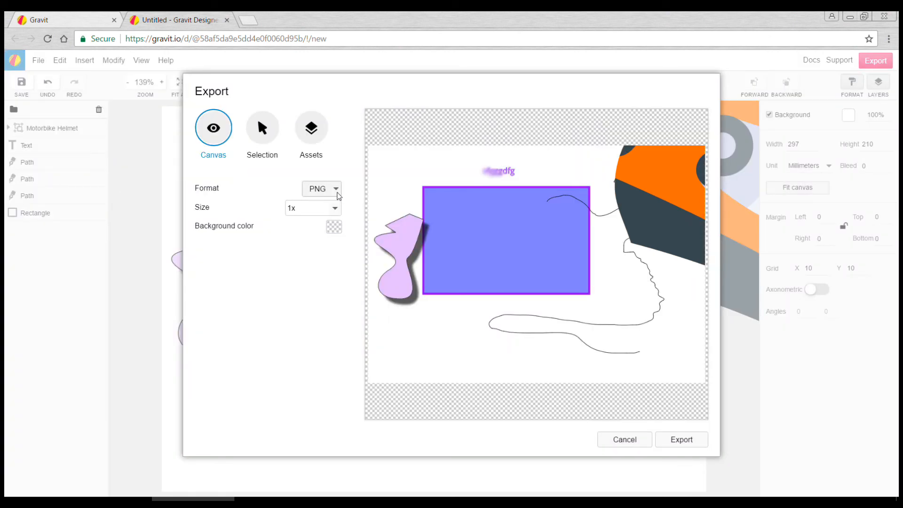
# Change the export format dropdown from SVG to PDF.
pyautogui.click(320, 188)
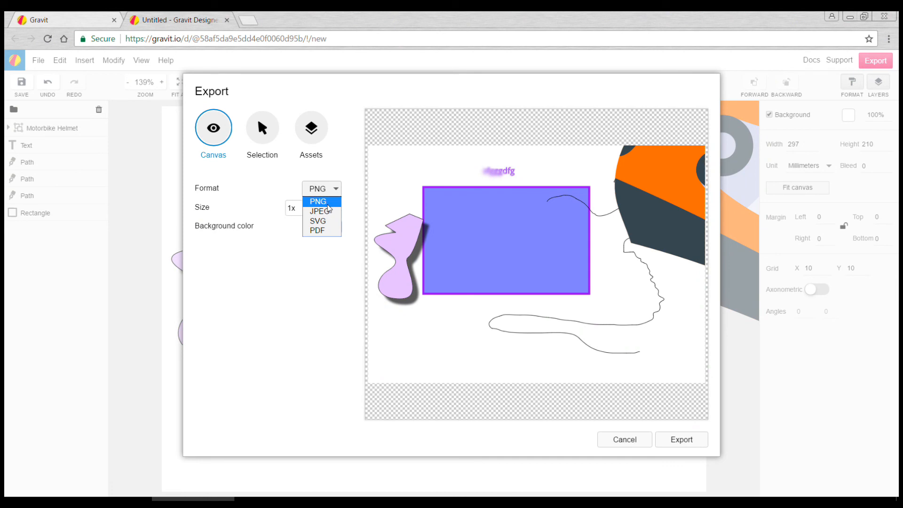
pyautogui.moveTo(319, 211)
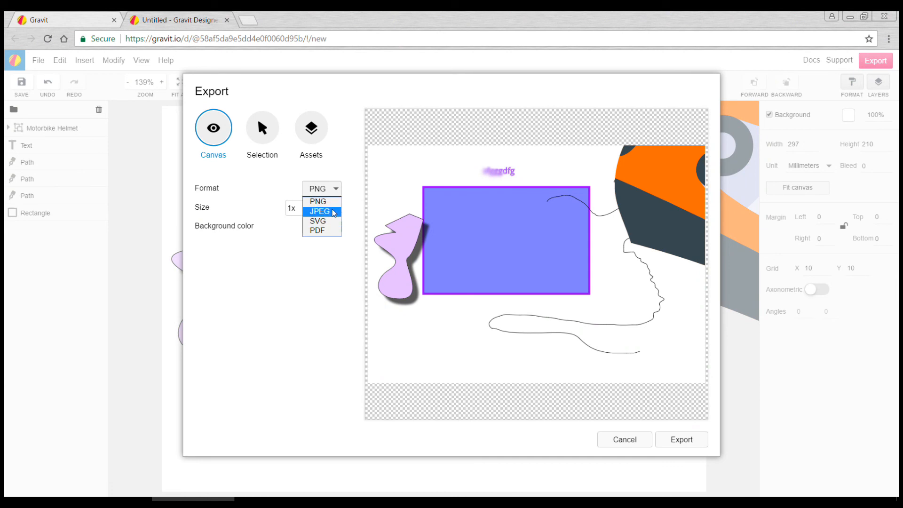
pyautogui.click(316, 222)
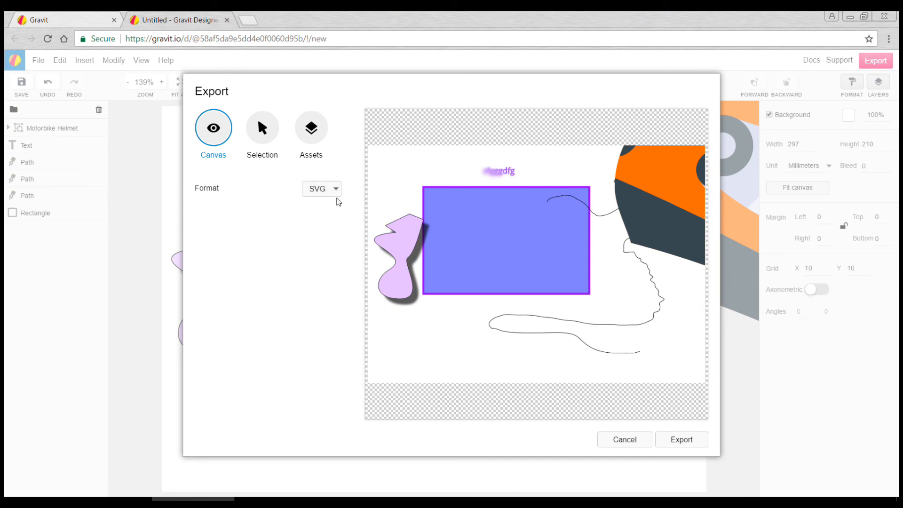
pyautogui.click(320, 188)
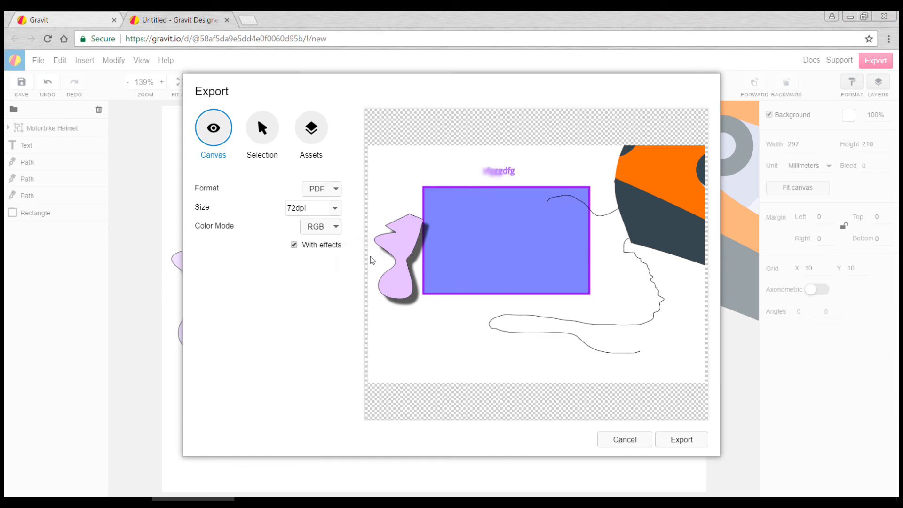
pyautogui.moveTo(352, 264)
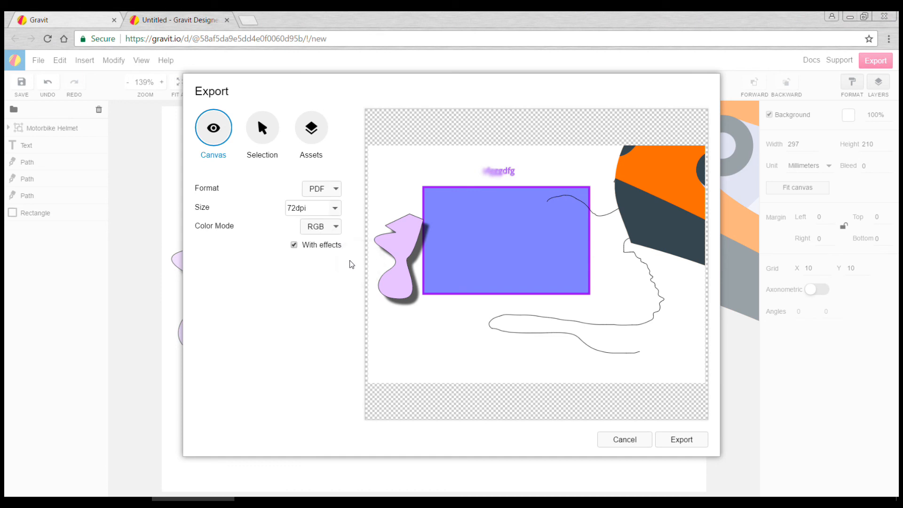
pyautogui.moveTo(360, 269)
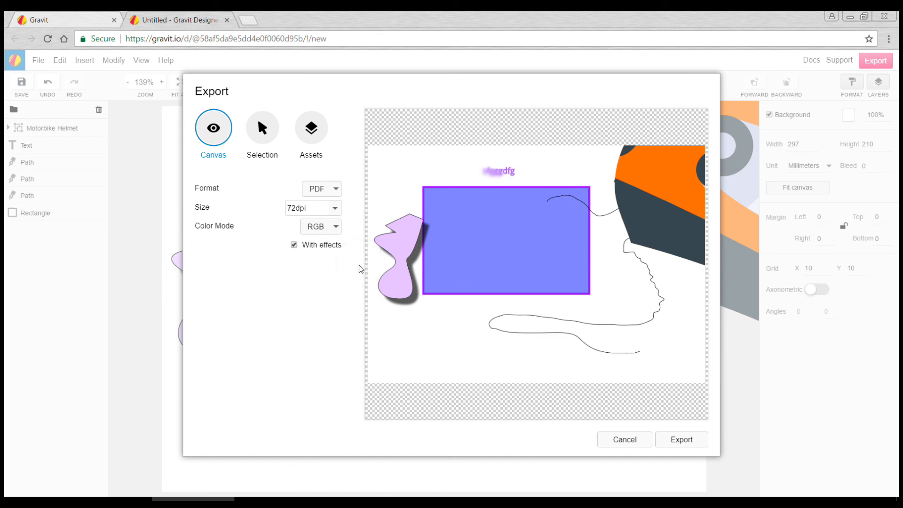